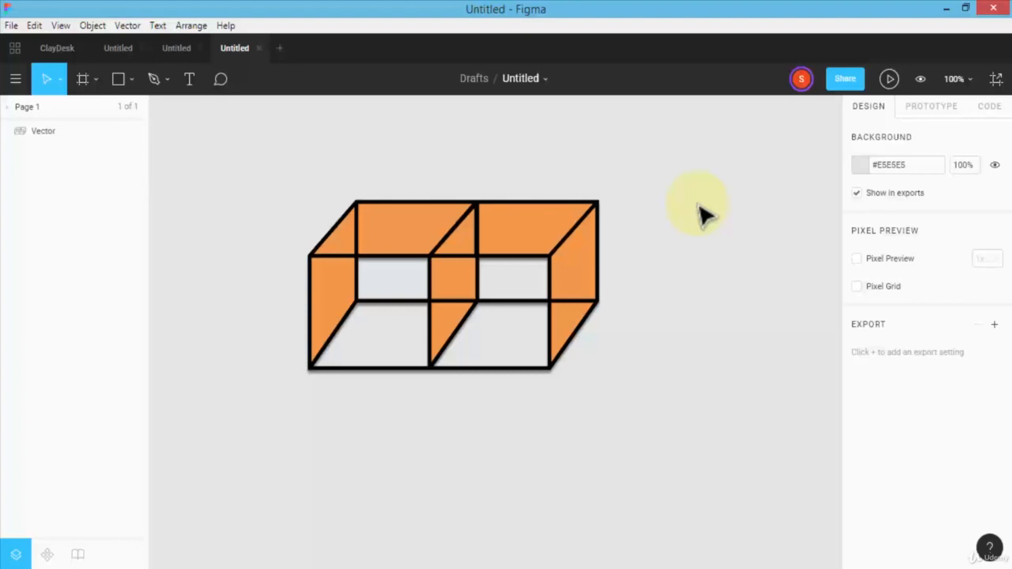
{"action": "mouse_move", "coordinate": [704, 215]}
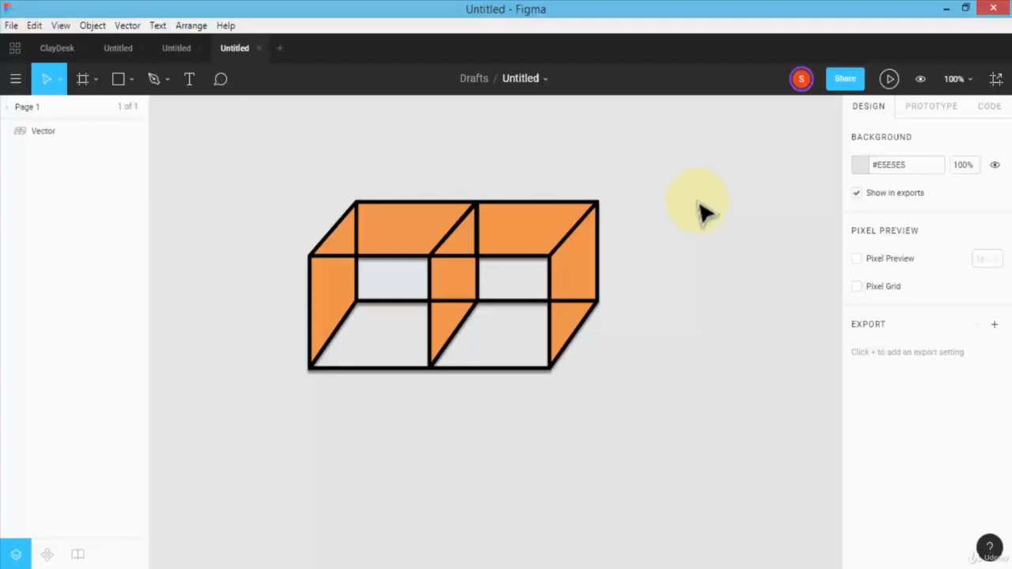
{"action": "mouse_move", "coordinate": [296, 245]}
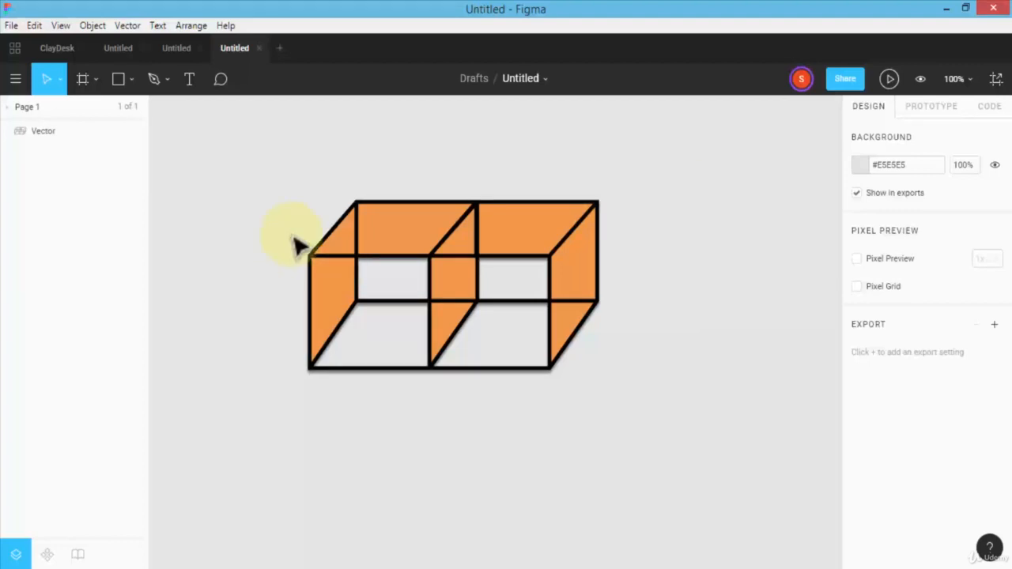
Reveal the Shape Tools list (Rectangle, Line, Arrow, Ellipse, Polygon, Star, Place Image)
{"action": "left_click", "coordinate": [372, 230]}
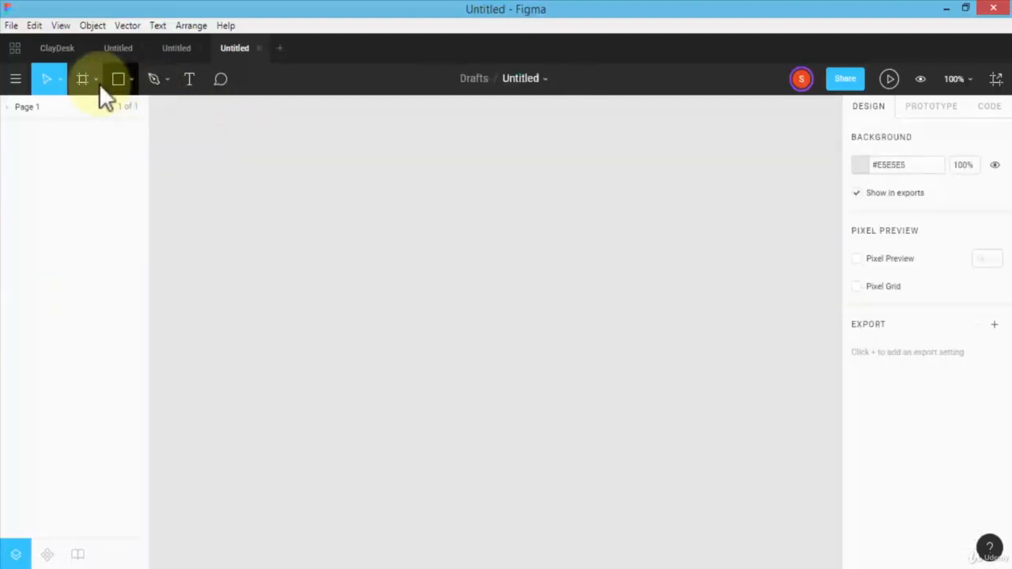
{"action": "mouse_move", "coordinate": [119, 87]}
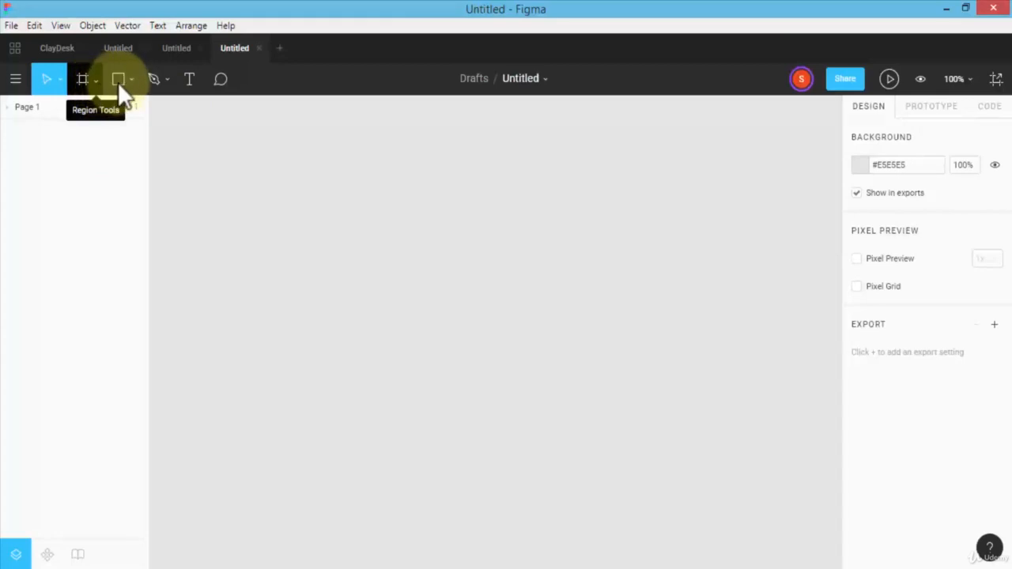
{"action": "mouse_move", "coordinate": [117, 79]}
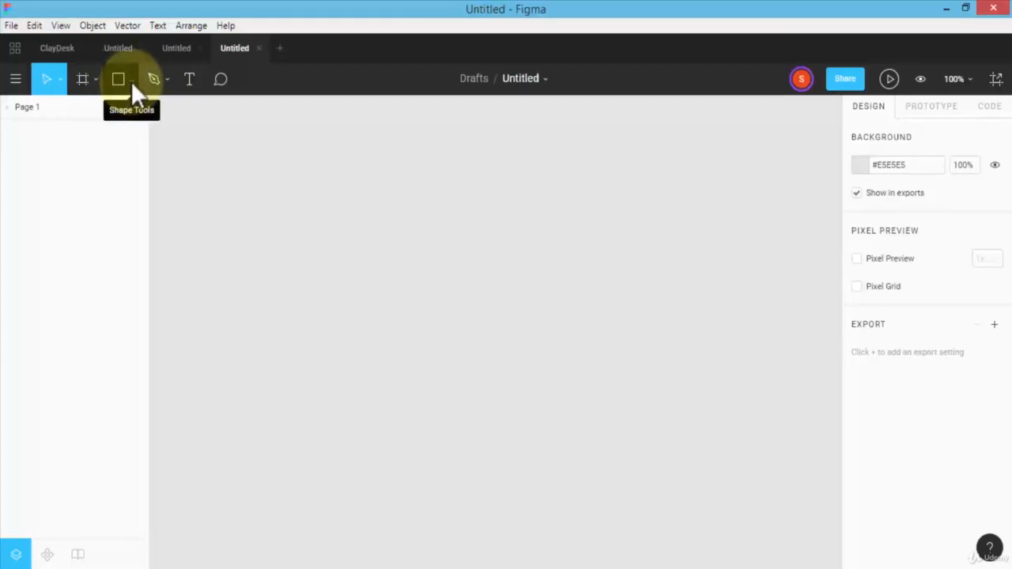
{"action": "mouse_move", "coordinate": [155, 79]}
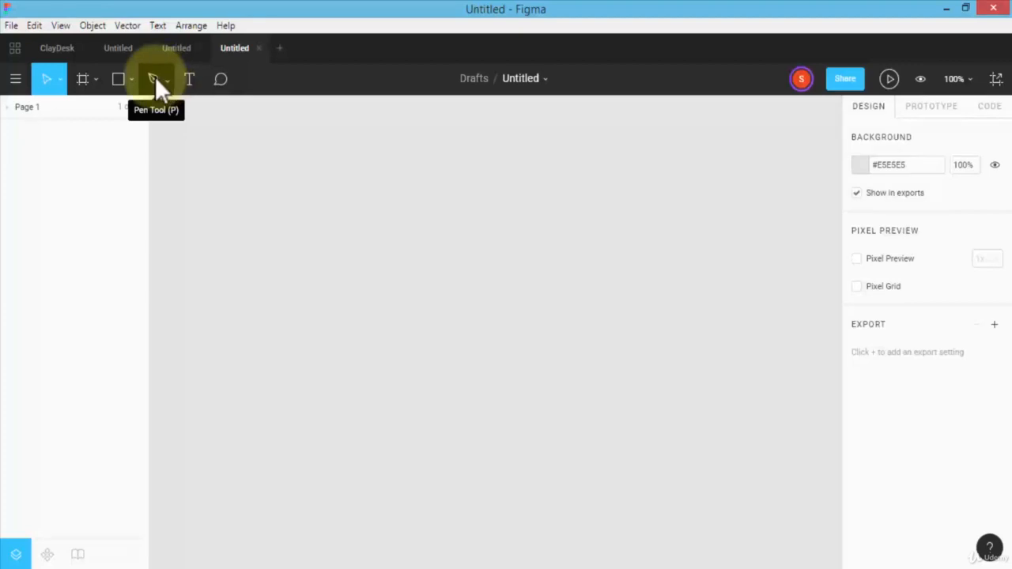
{"action": "mouse_move", "coordinate": [166, 87]}
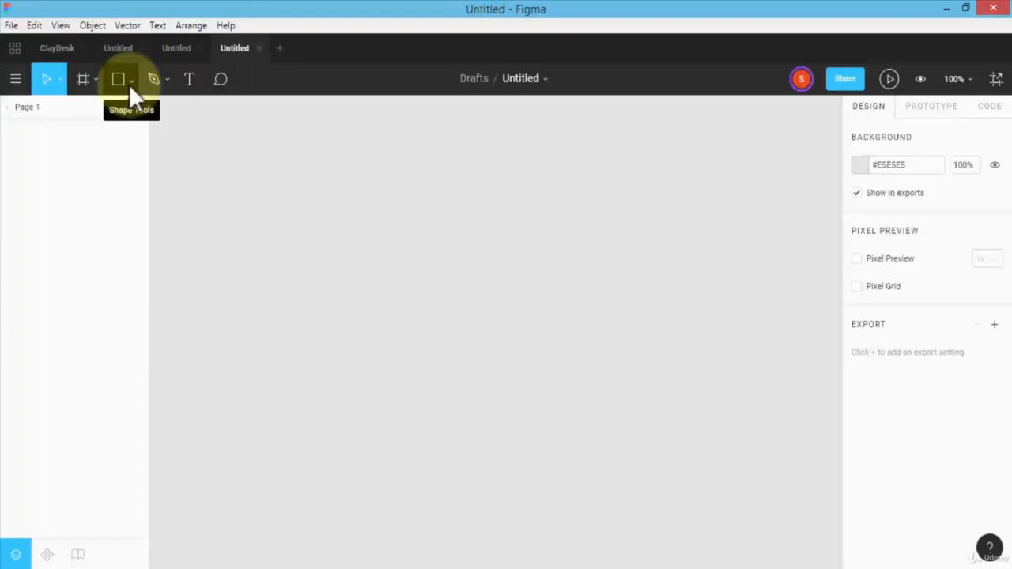
{"action": "left_click", "coordinate": [131, 78]}
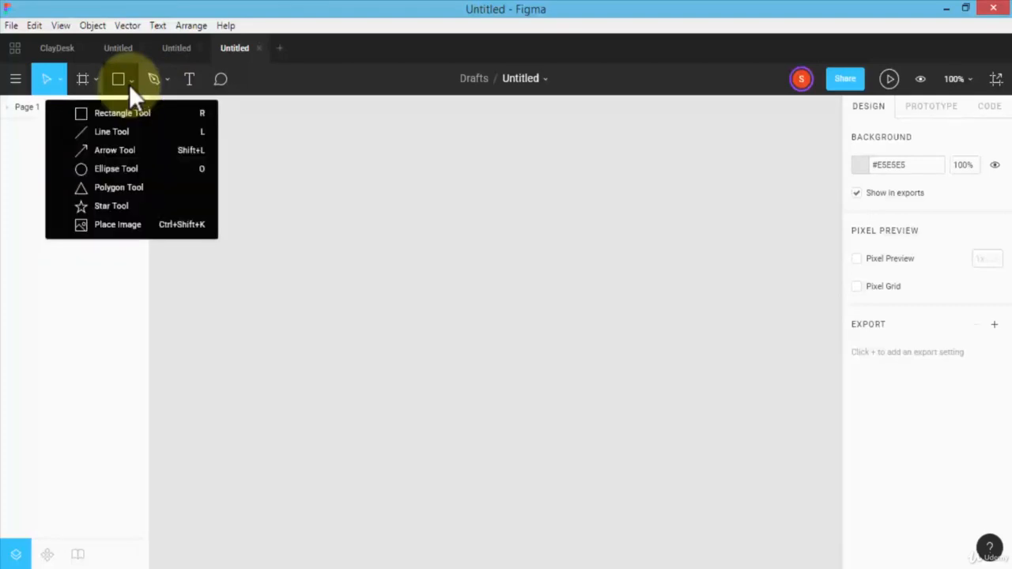
{"action": "mouse_move", "coordinate": [130, 114]}
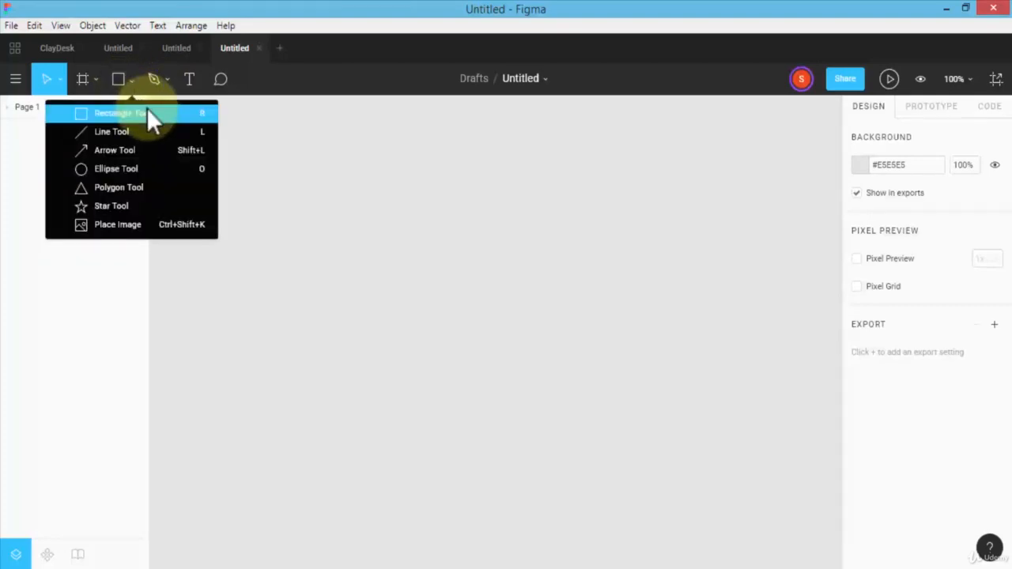
{"action": "mouse_move", "coordinate": [115, 151]}
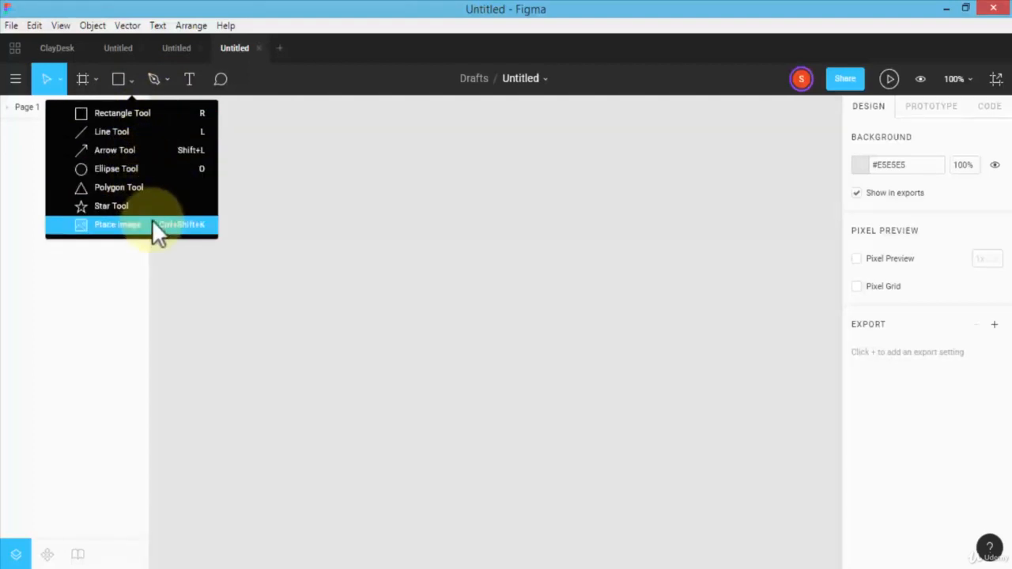
{"action": "mouse_move", "coordinate": [123, 114]}
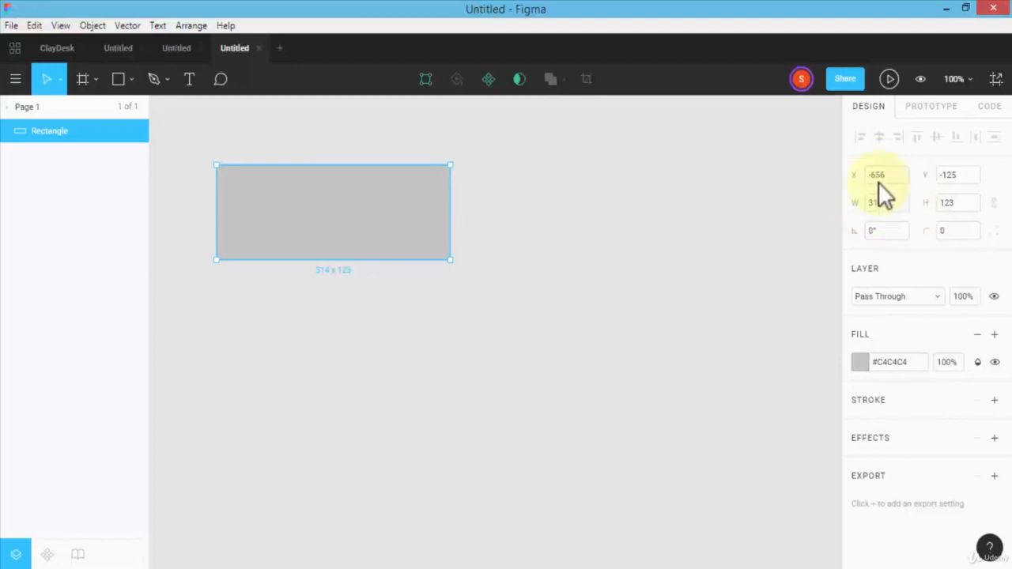
{"action": "mouse_move", "coordinate": [882, 233]}
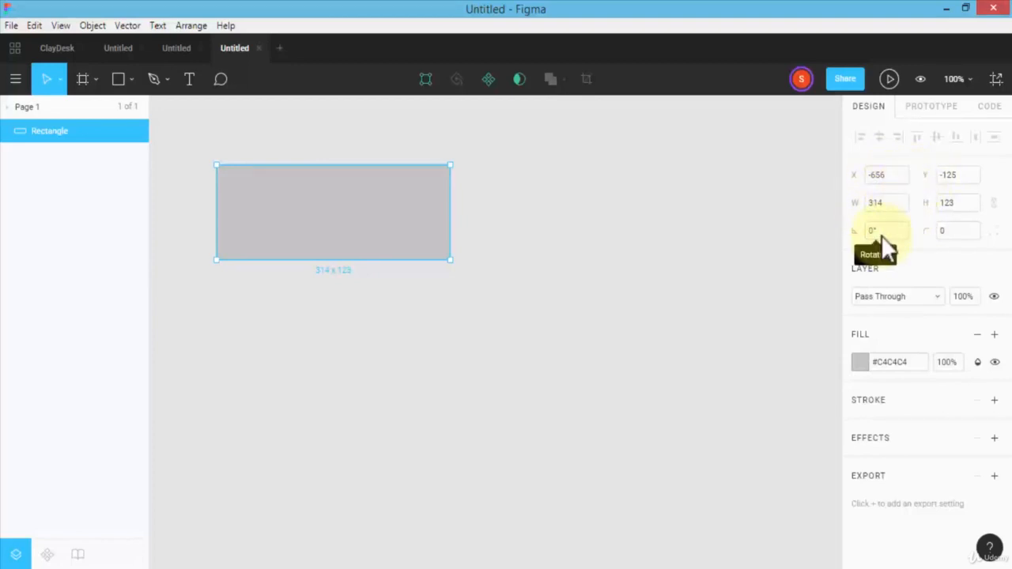
{"action": "mouse_move", "coordinate": [340, 214]}
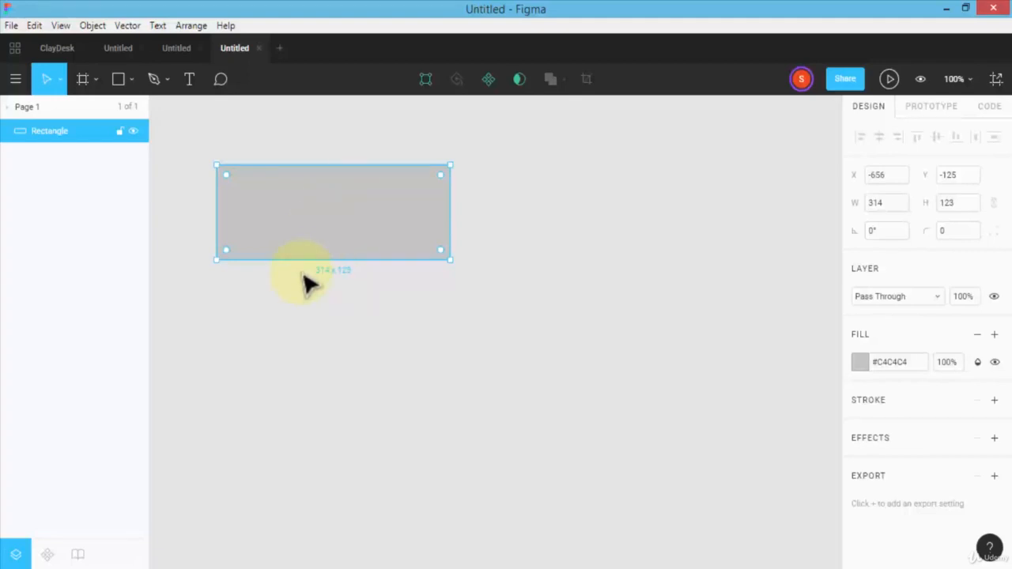
{"action": "mouse_move", "coordinate": [380, 253]}
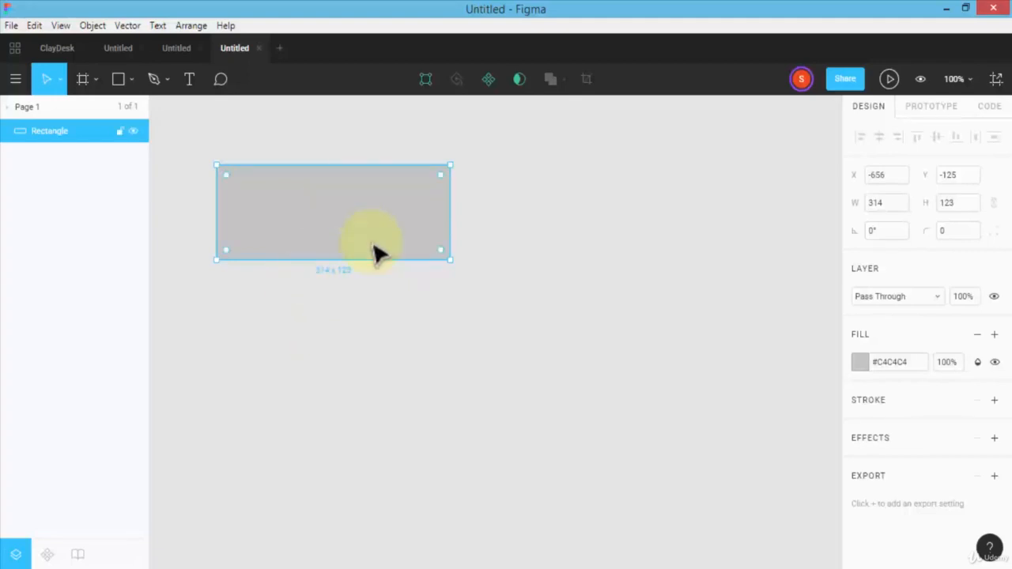
{"action": "mouse_move", "coordinate": [375, 230]}
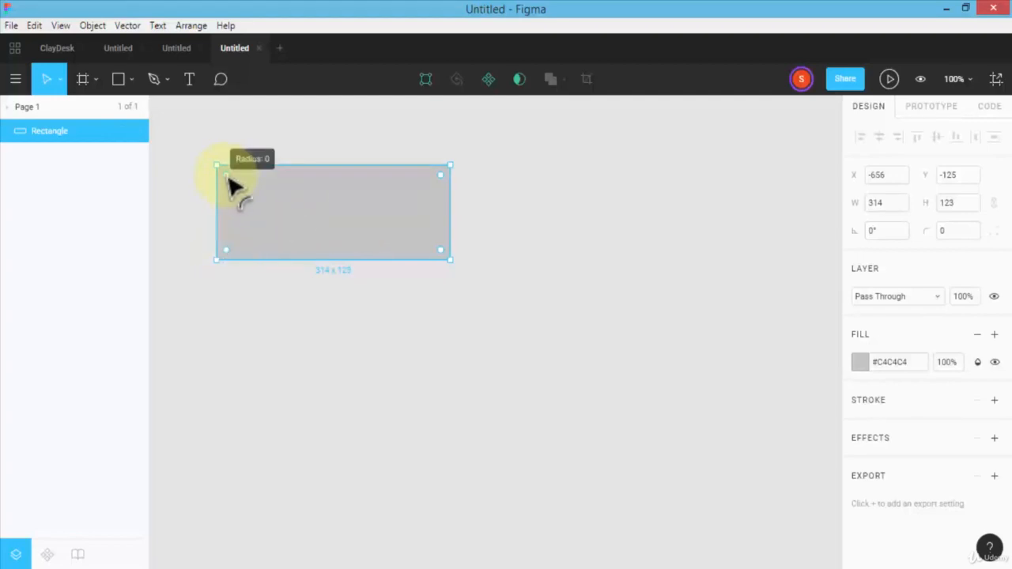
{"action": "mouse_move", "coordinate": [443, 253]}
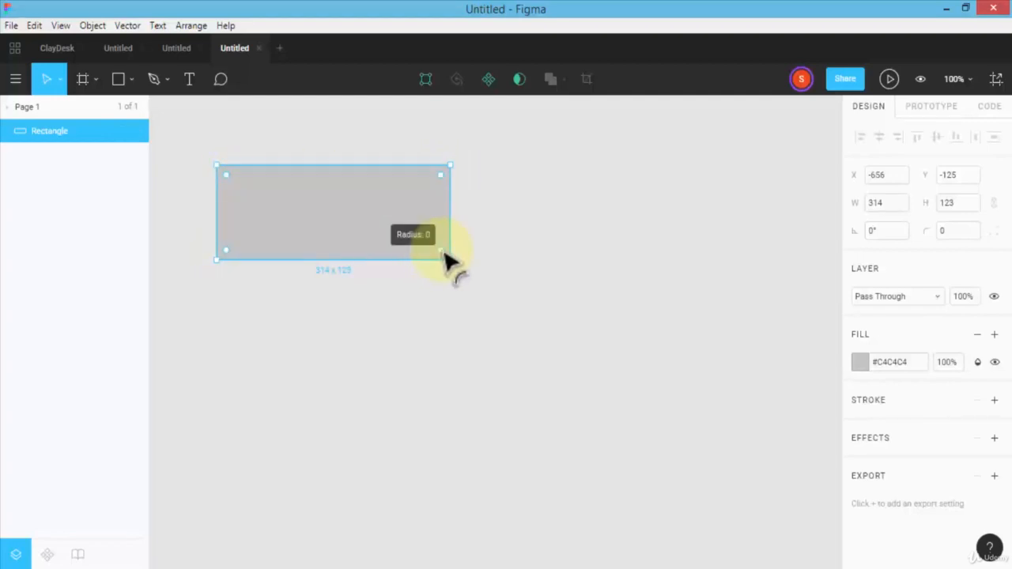
{"action": "mouse_move", "coordinate": [435, 249]}
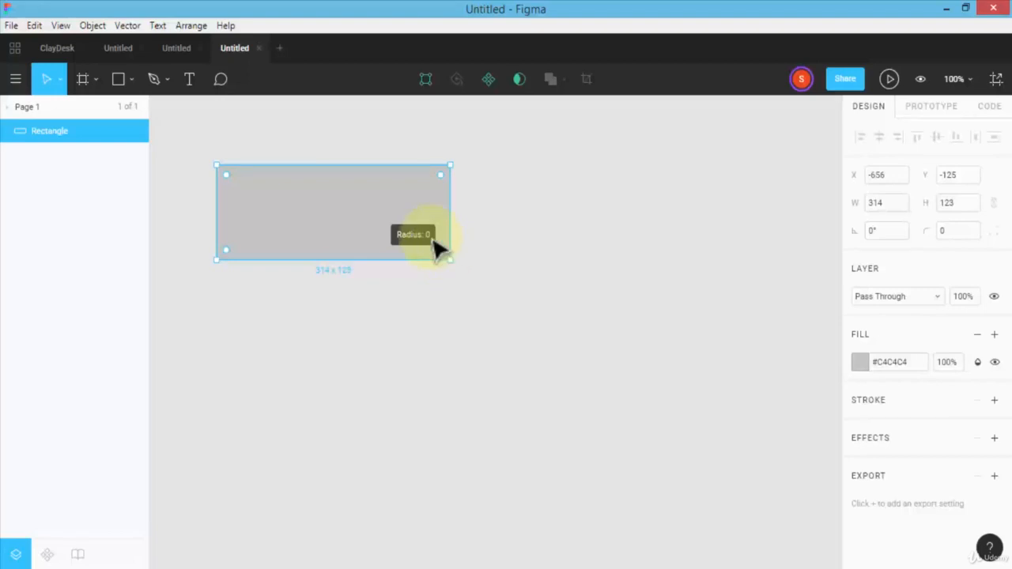
{"action": "mouse_move", "coordinate": [276, 242]}
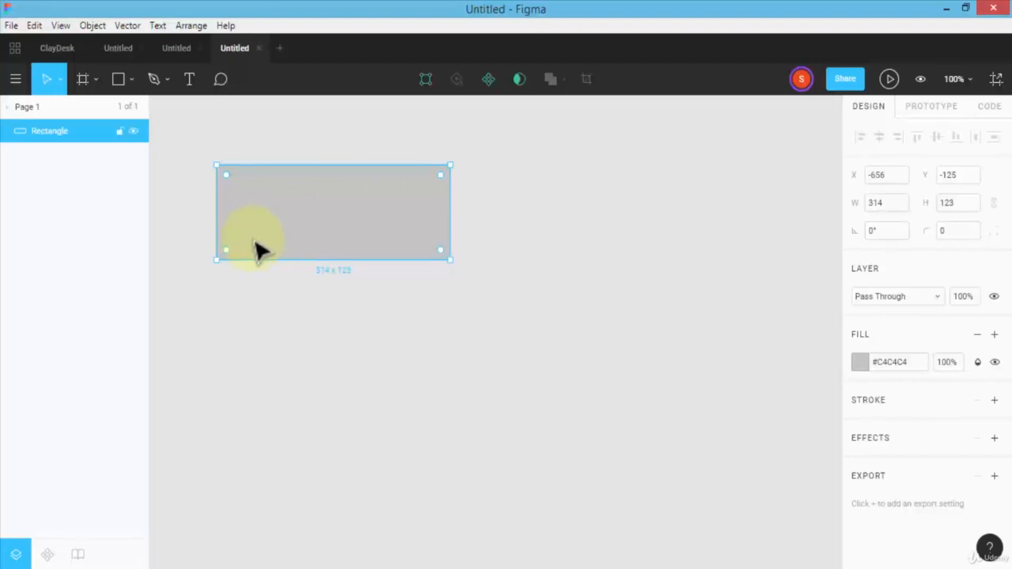
{"action": "mouse_move", "coordinate": [238, 269]}
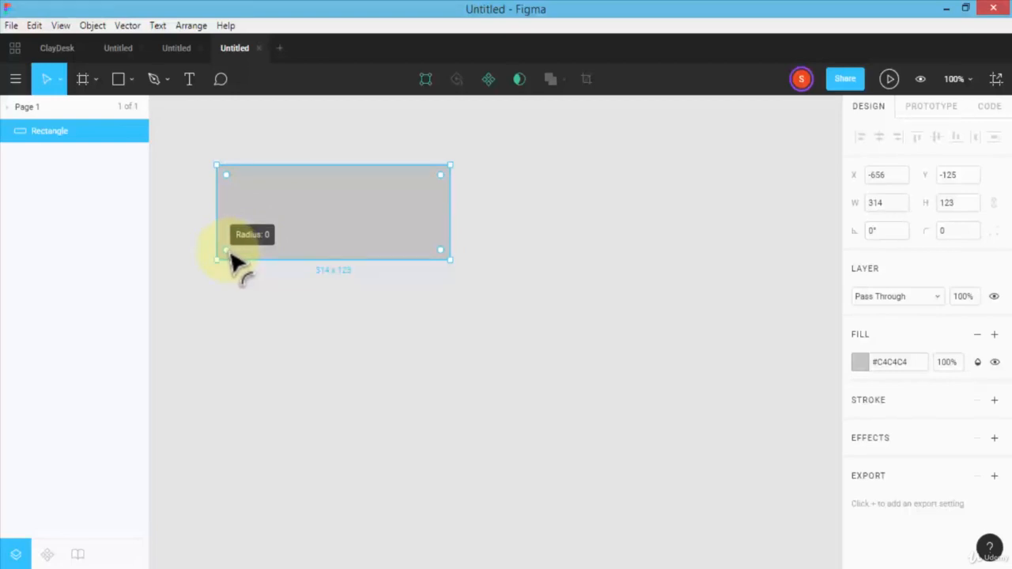
Round the 314 × 123 grey rectangle's corners to radius 50, forming a pill
{"action": "left_click_drag", "start_coordinate": [227, 249], "coordinate": [240, 237]}
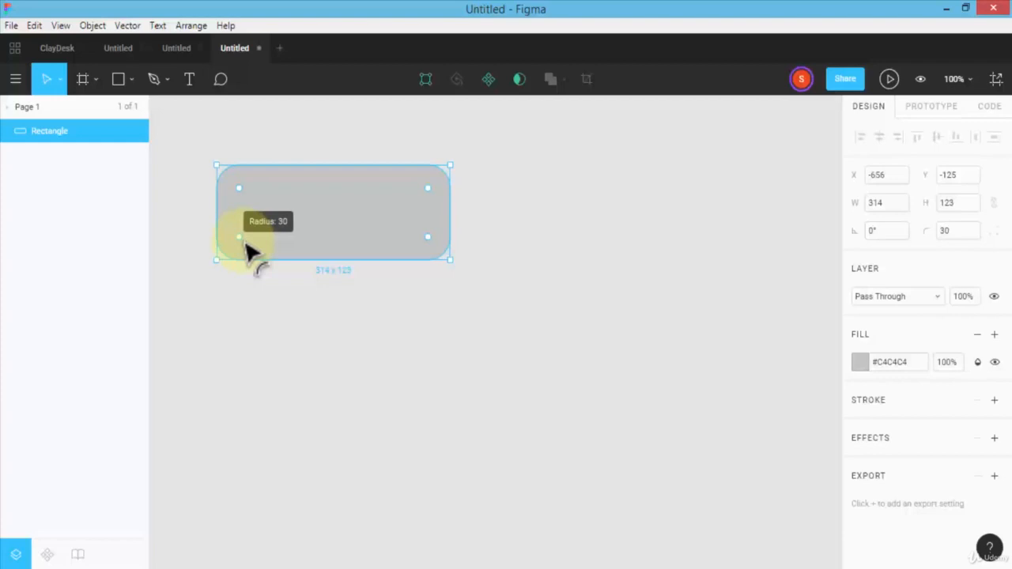
{"action": "left_click_drag", "start_coordinate": [240, 238], "coordinate": [242, 234]}
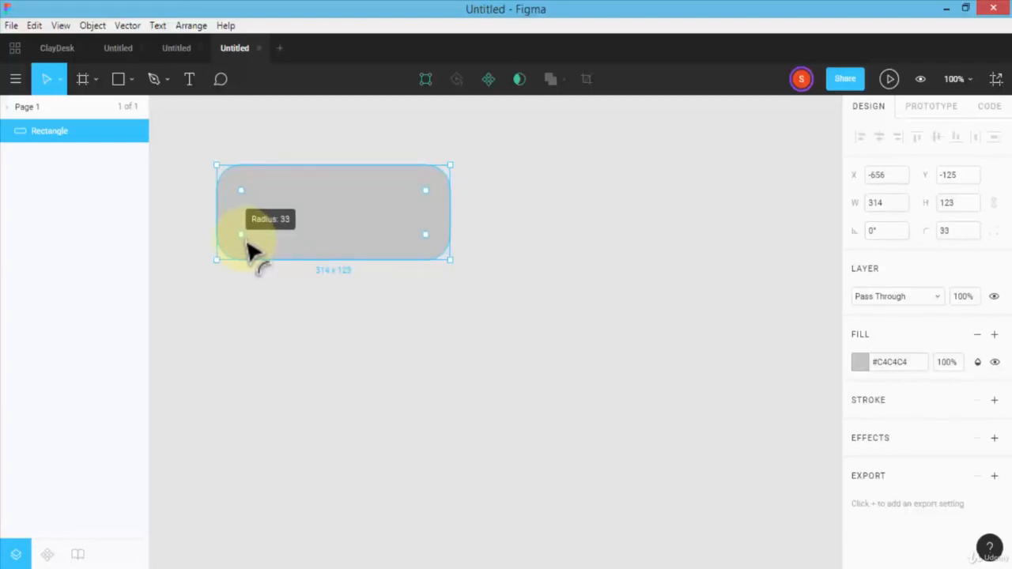
{"action": "left_click_drag", "start_coordinate": [241, 234], "coordinate": [243, 233]}
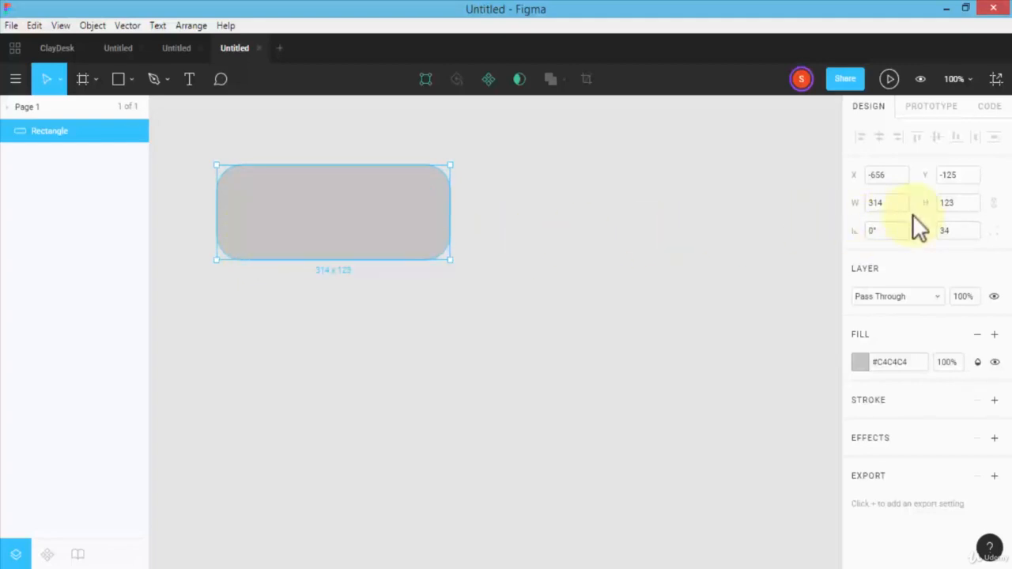
{"action": "left_click", "coordinate": [959, 230]}
{"action": "type", "text": "50"}
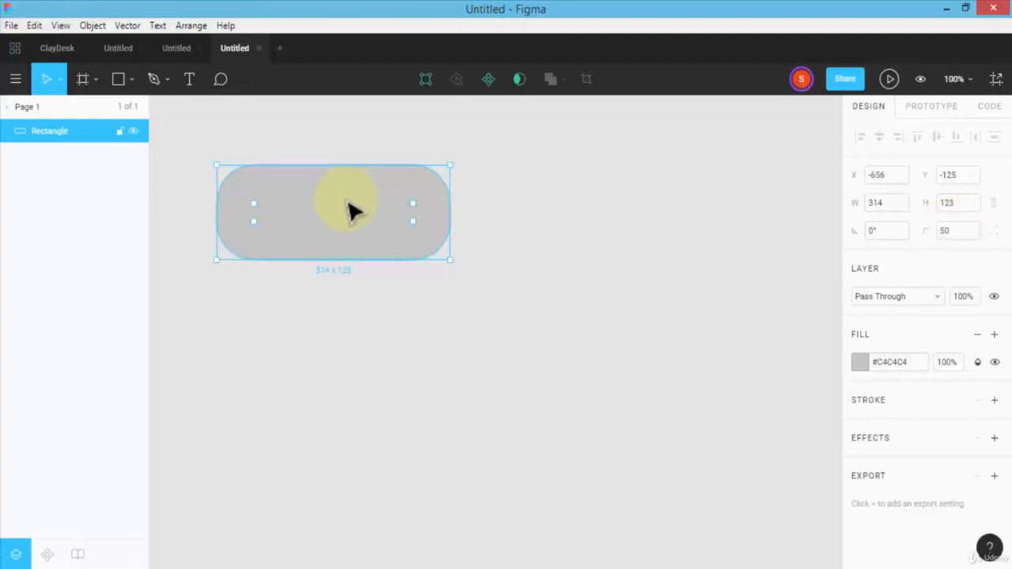
{"action": "mouse_move", "coordinate": [153, 79]}
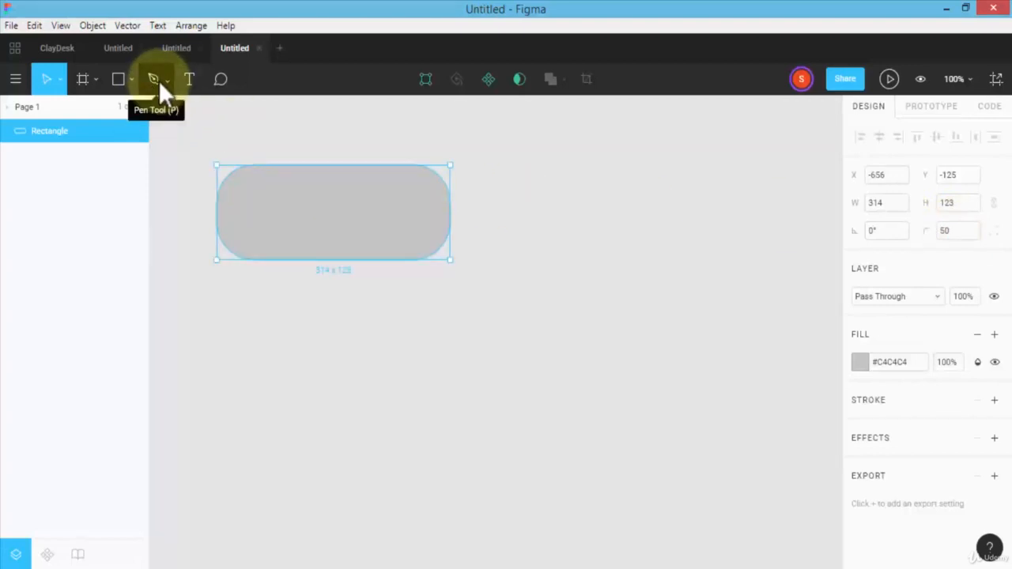
Place the gradient background JPG from disk as an image fill on the pill
{"action": "left_click", "coordinate": [131, 79]}
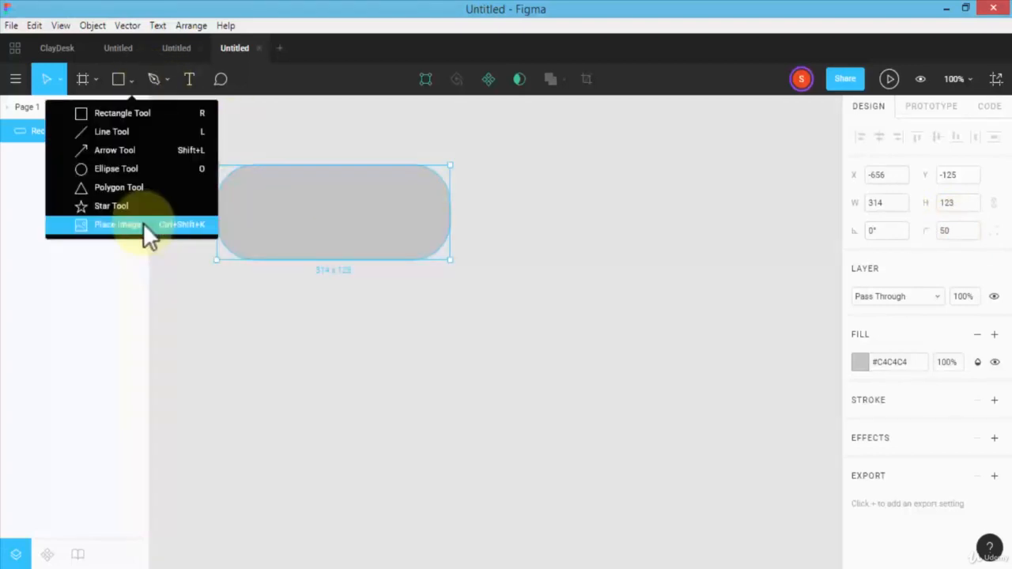
{"action": "left_click", "coordinate": [117, 225]}
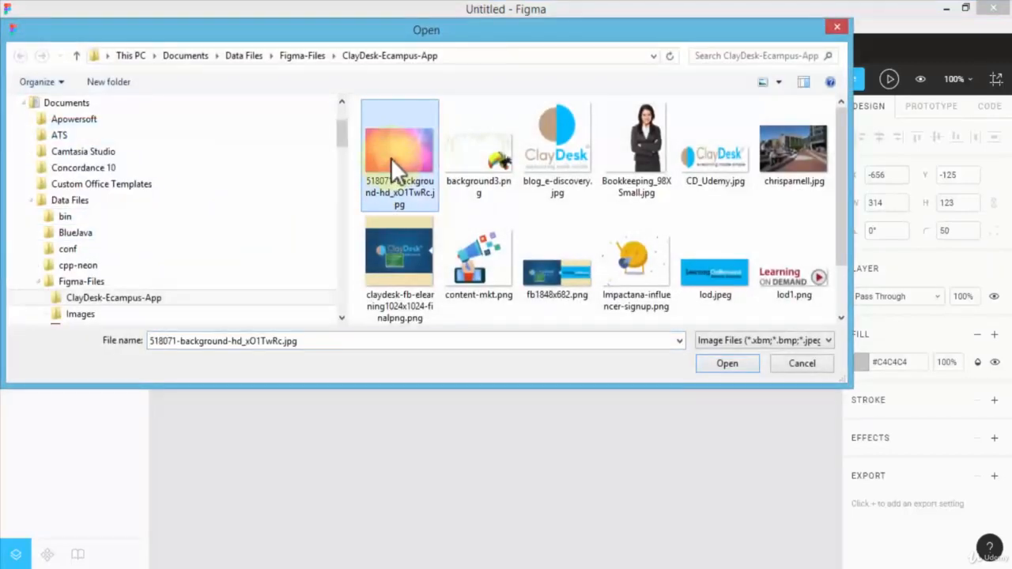
{"action": "left_click", "coordinate": [726, 363]}
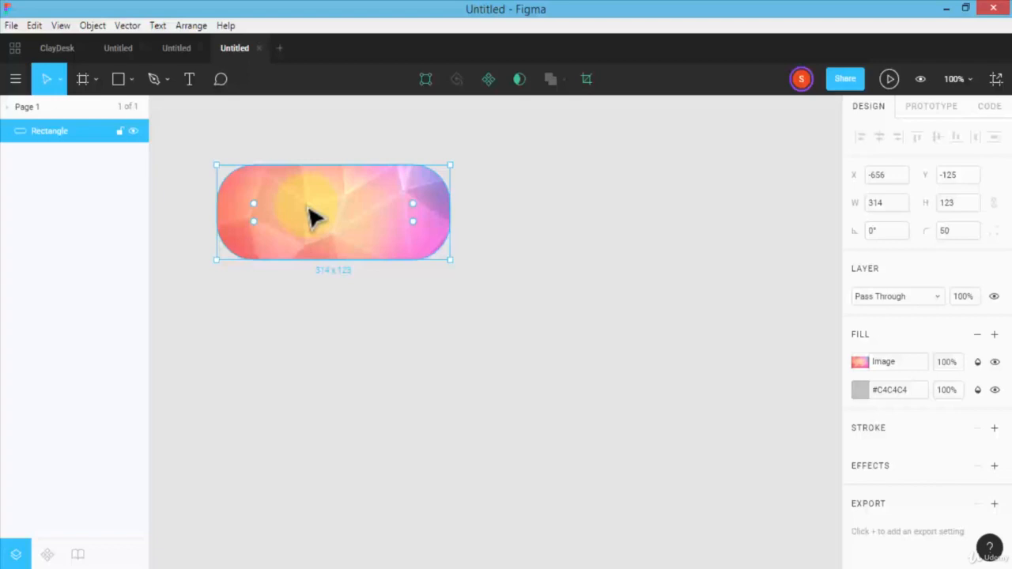
{"action": "mouse_move", "coordinate": [189, 79]}
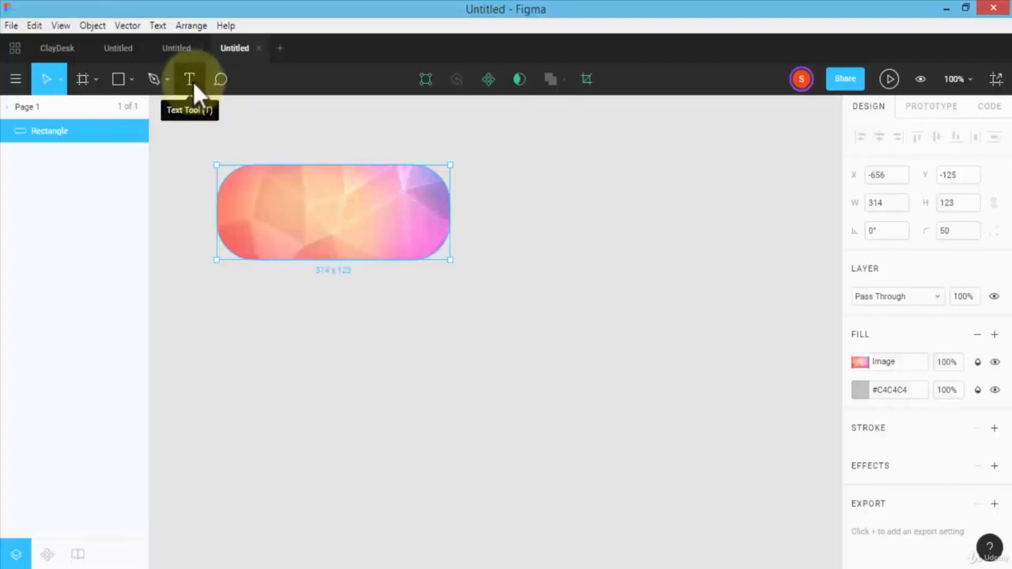
Add a 'Click Here' text label on the pill and shrink the pill to about 230 × 92
{"action": "left_click_drag", "start_coordinate": [249, 190], "coordinate": [419, 239]}
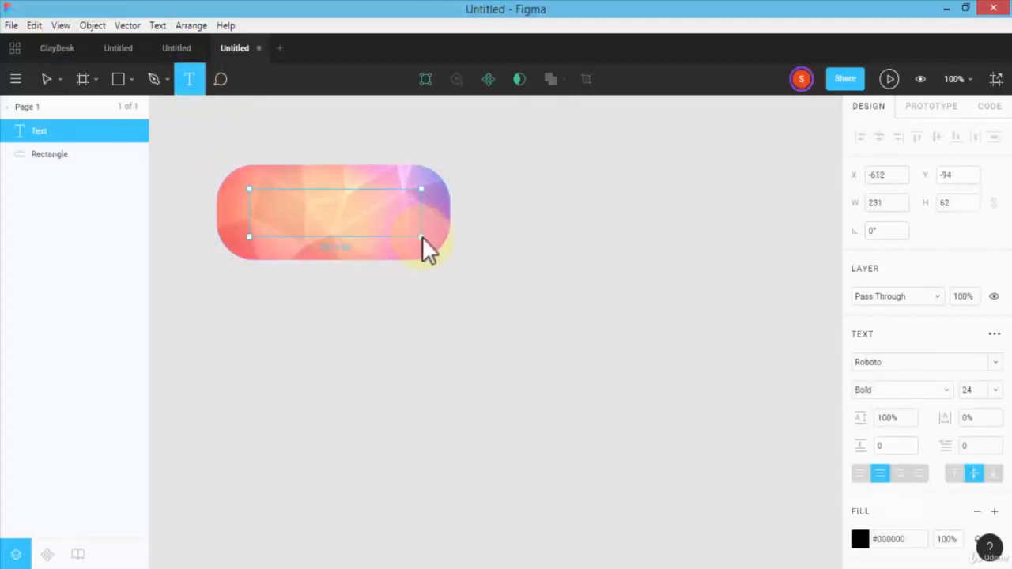
{"action": "type", "text": "Click Here"}
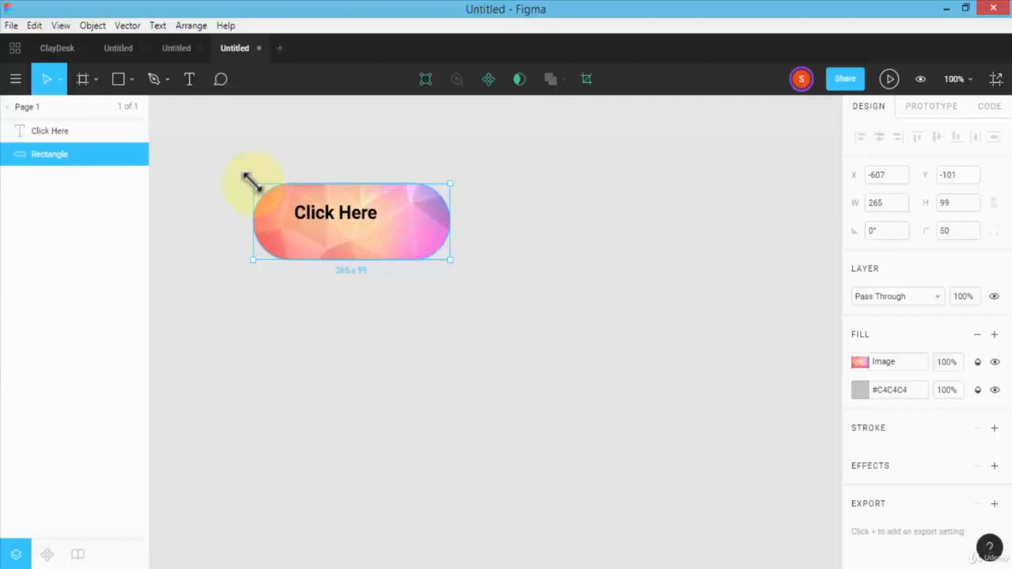
{"action": "left_click_drag", "start_coordinate": [253, 184], "coordinate": [257, 190]}
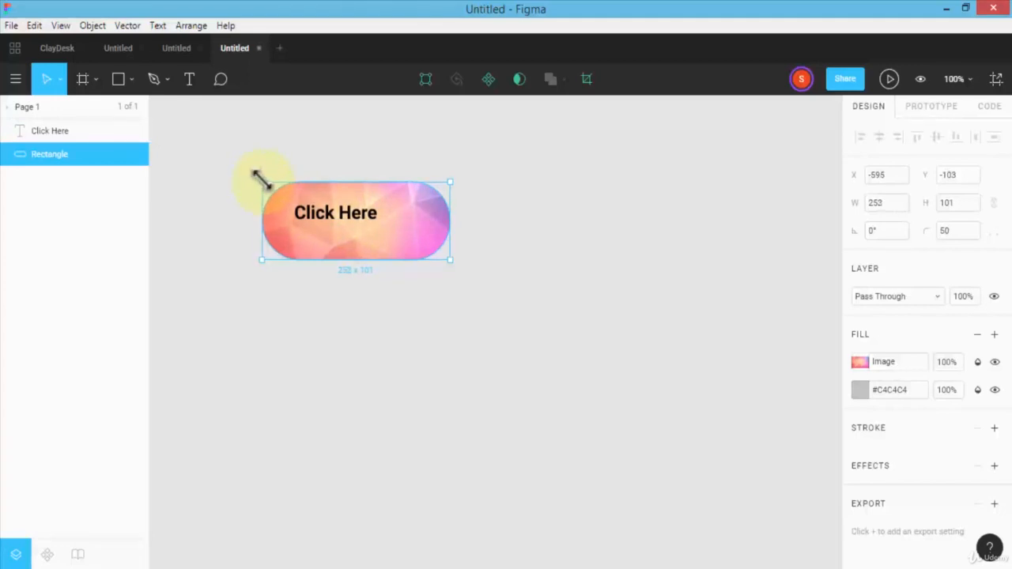
{"action": "left_click_drag", "start_coordinate": [451, 259], "coordinate": [453, 261]}
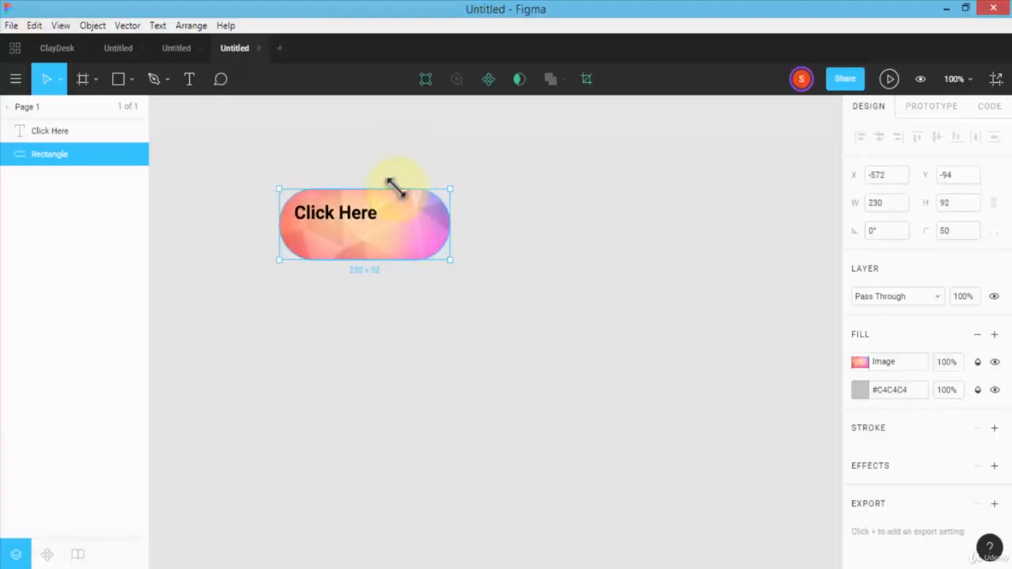
{"action": "left_click", "coordinate": [335, 212]}
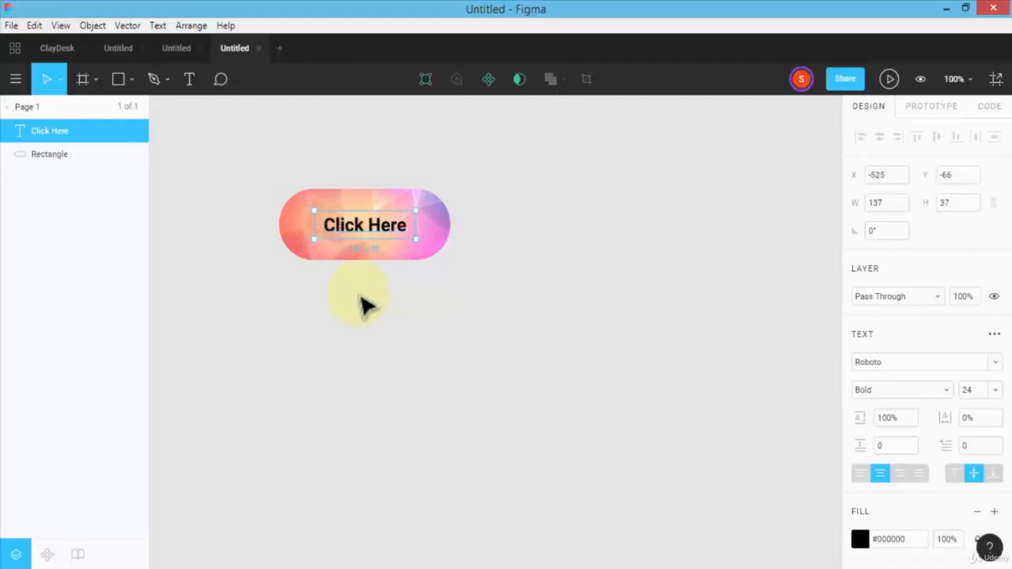
Give the Click Here label a Drop Shadow effect after checking its text settings
{"action": "left_click", "coordinate": [49, 154]}
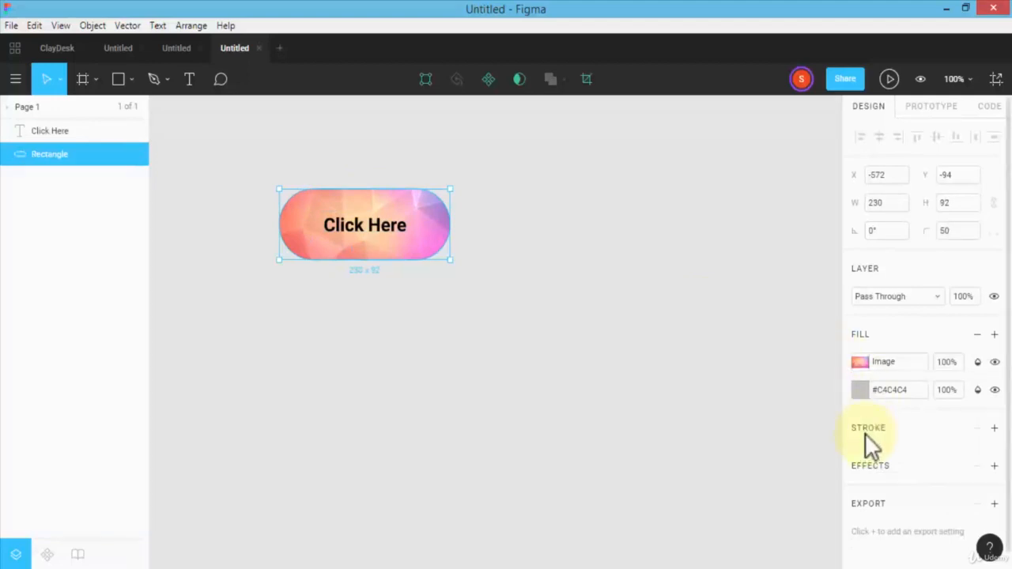
{"action": "left_click", "coordinate": [365, 224]}
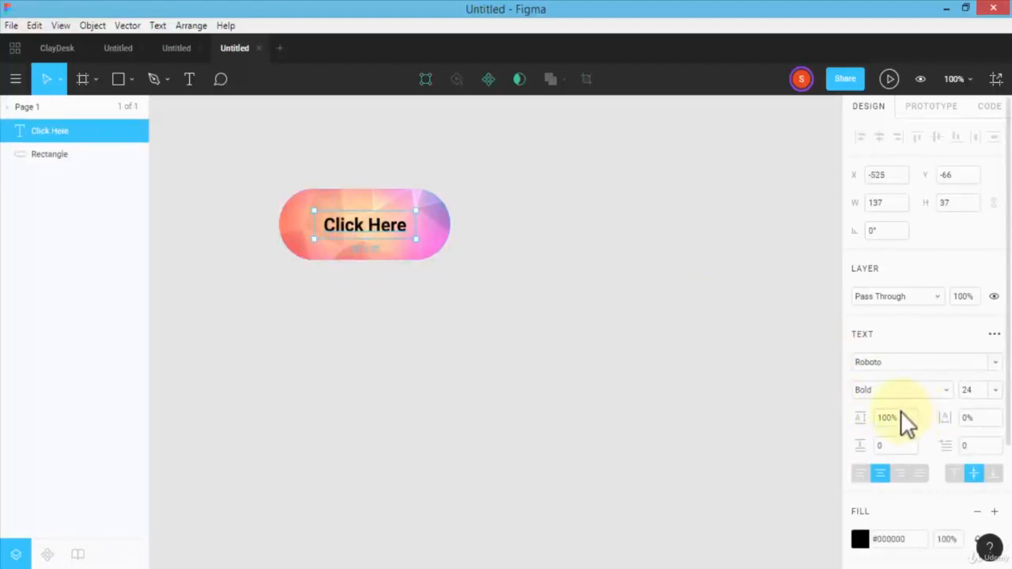
{"action": "left_click", "coordinate": [917, 361]}
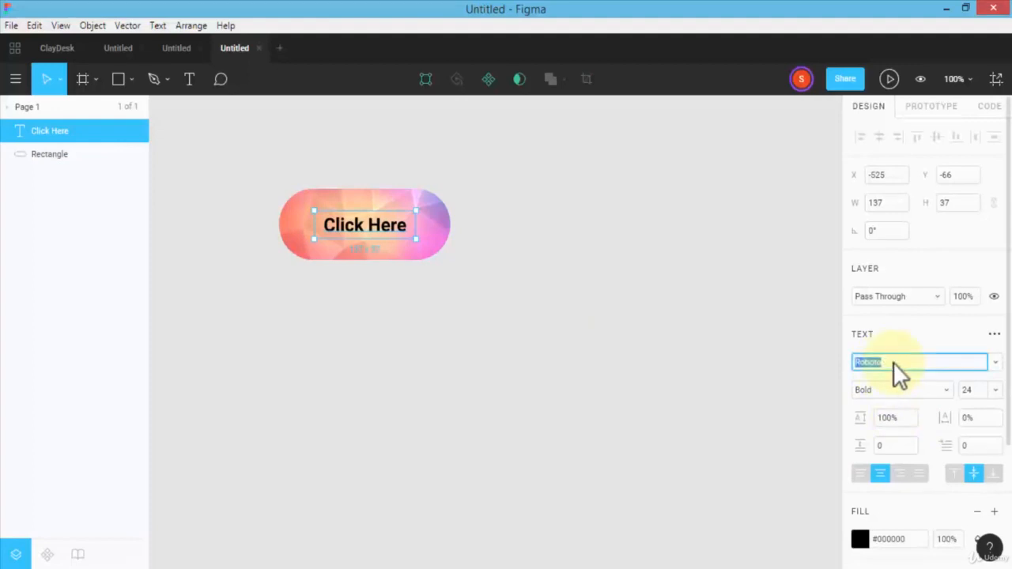
{"action": "left_click", "coordinate": [917, 362]}
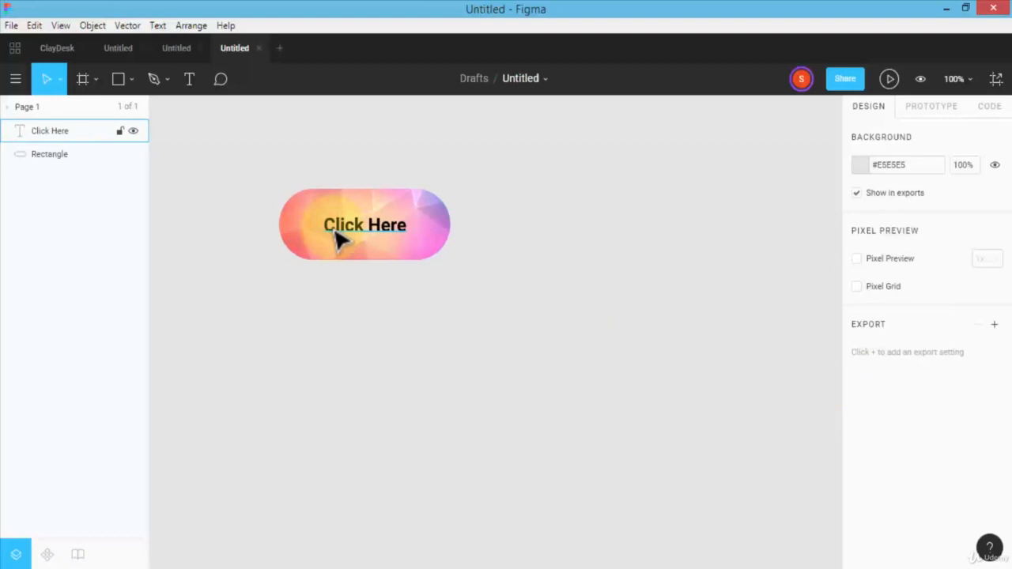
{"action": "left_click", "coordinate": [364, 225]}
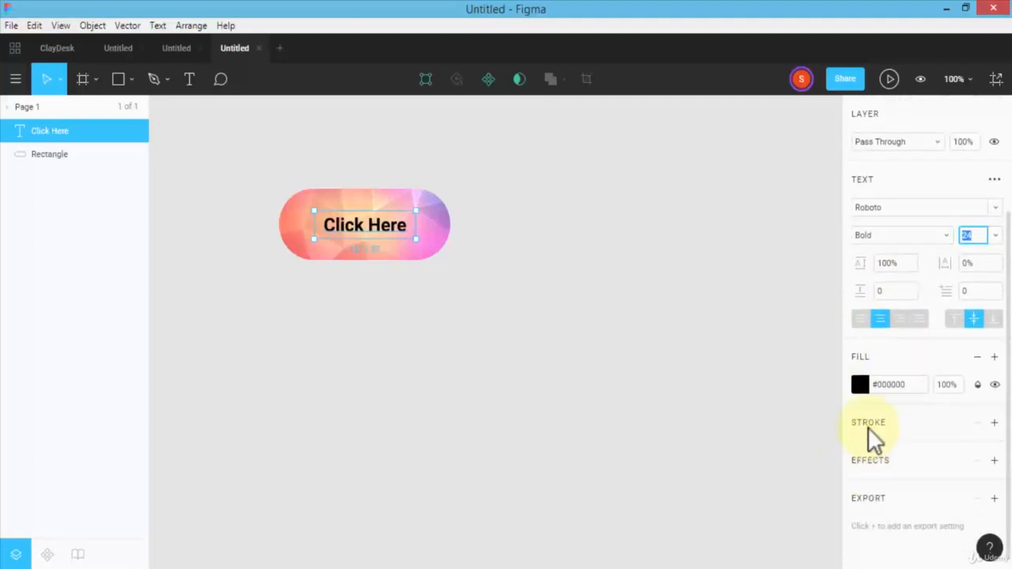
{"action": "mouse_move", "coordinate": [874, 427]}
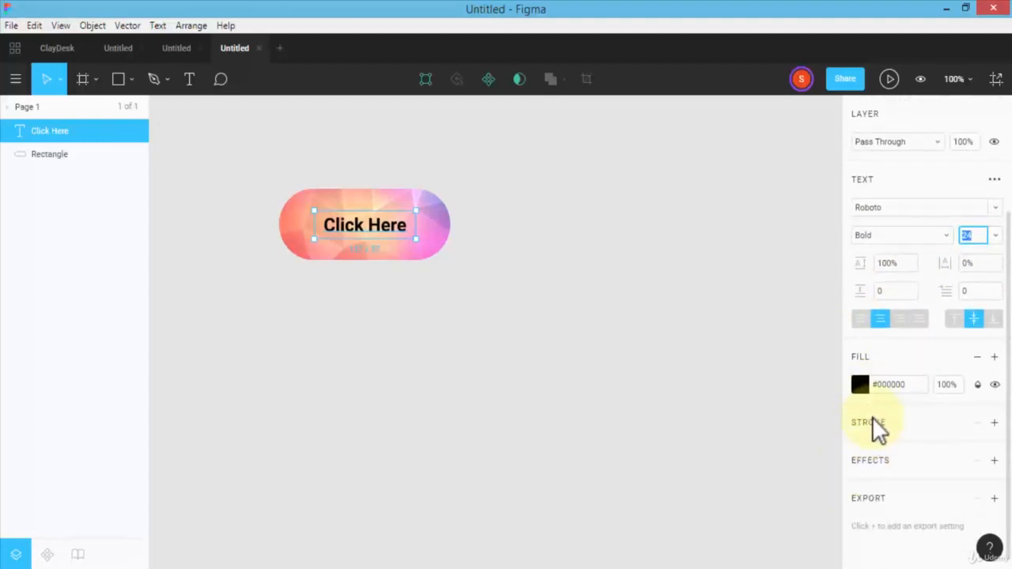
{"action": "left_click", "coordinate": [994, 461]}
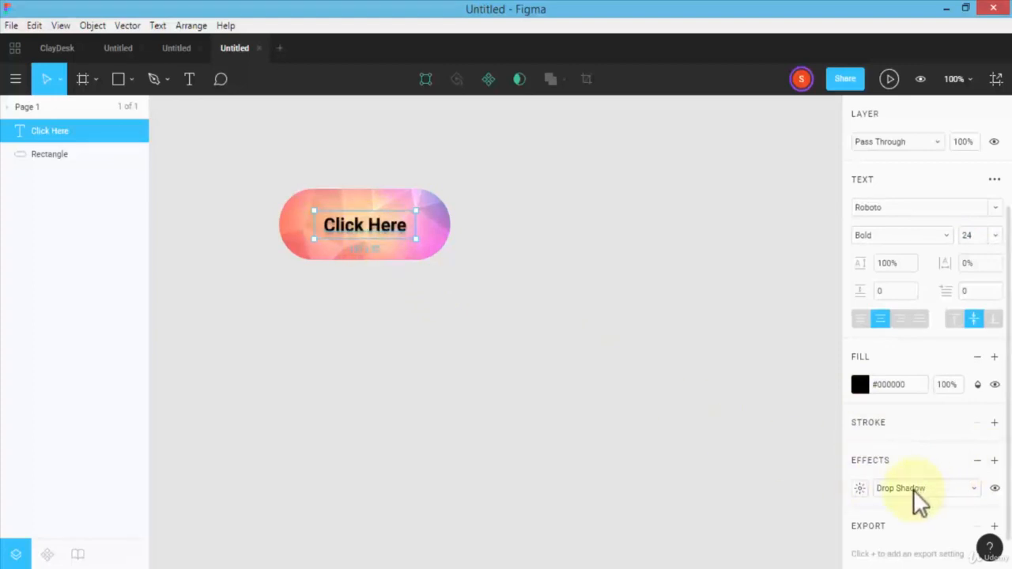
{"action": "left_click", "coordinate": [925, 488]}
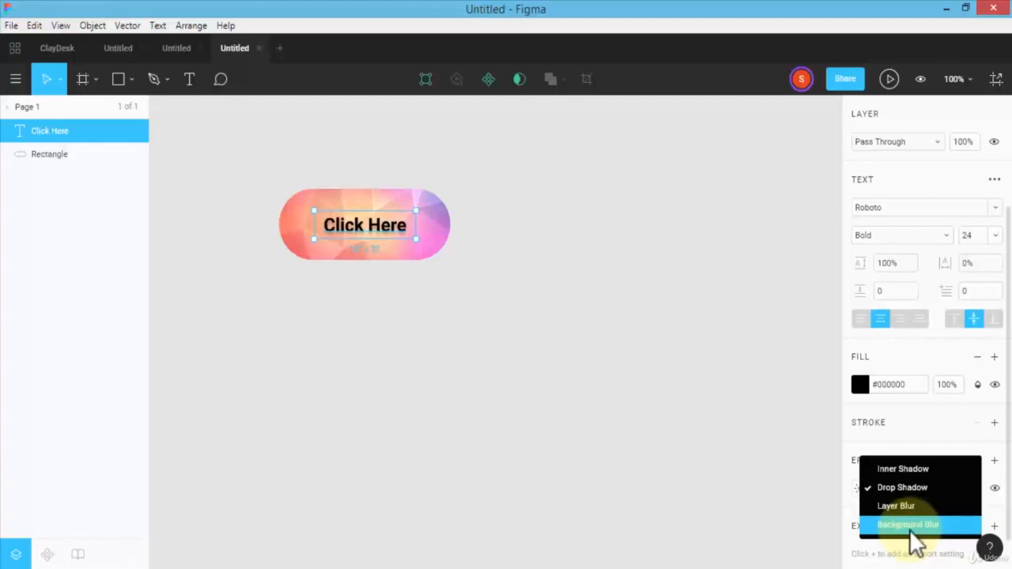
{"action": "mouse_move", "coordinate": [902, 506]}
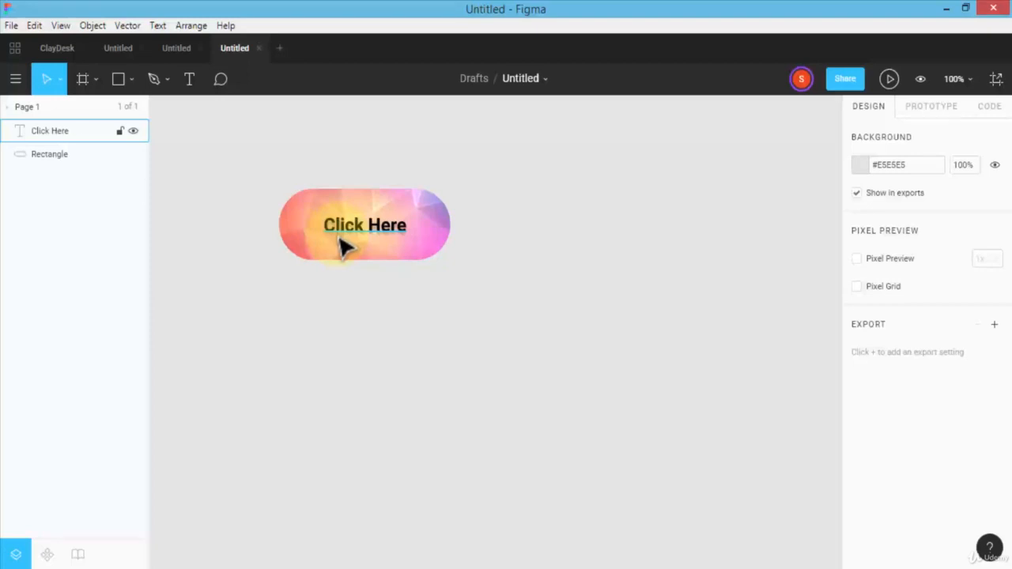
Select the label and pill together and combine them with Group Selection
{"action": "left_click", "coordinate": [363, 225]}
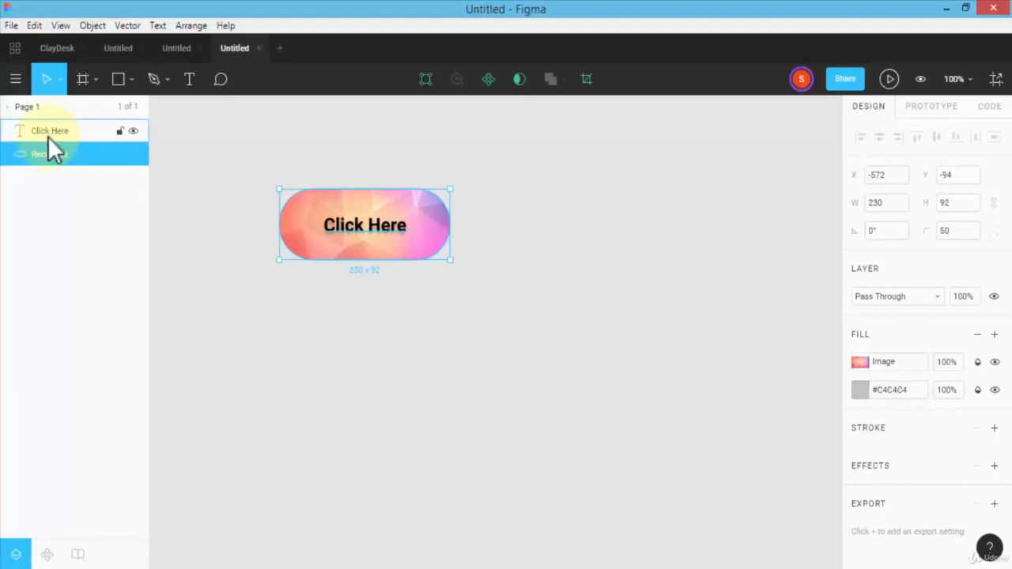
{"action": "left_click", "coordinate": [49, 154]}
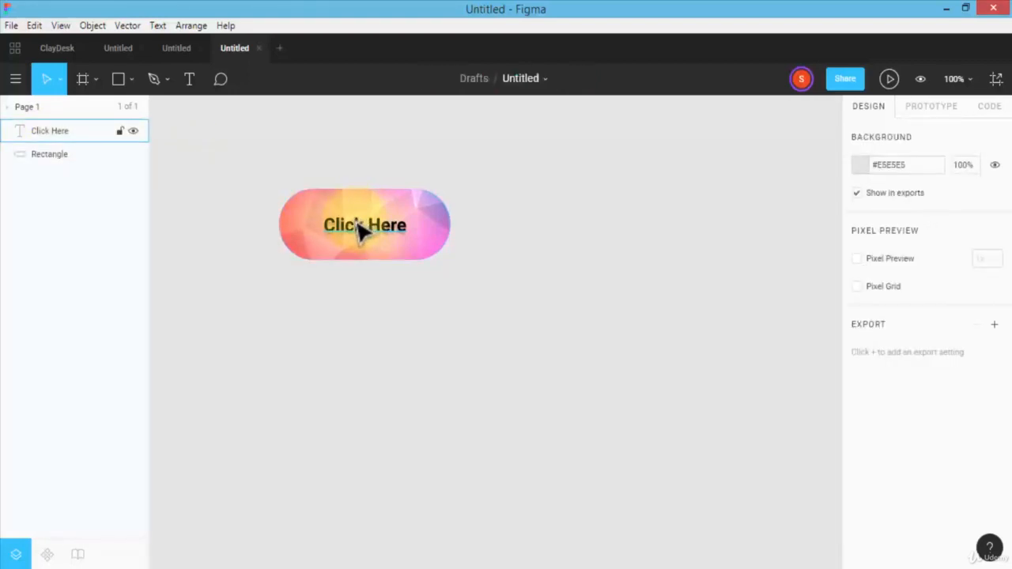
{"action": "left_click", "coordinate": [365, 224]}
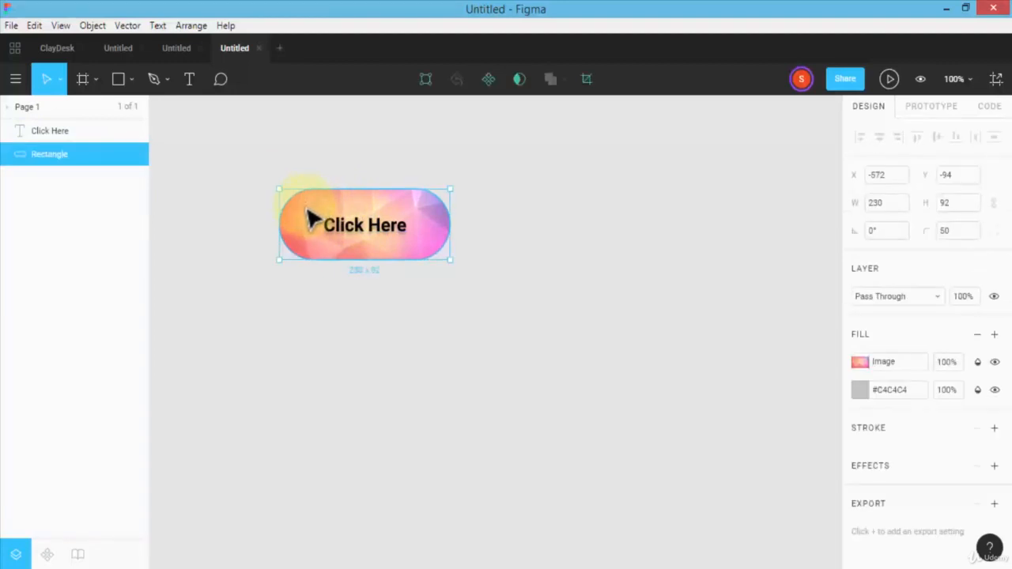
{"action": "left_click_drag", "start_coordinate": [364, 224], "coordinate": [605, 223]}
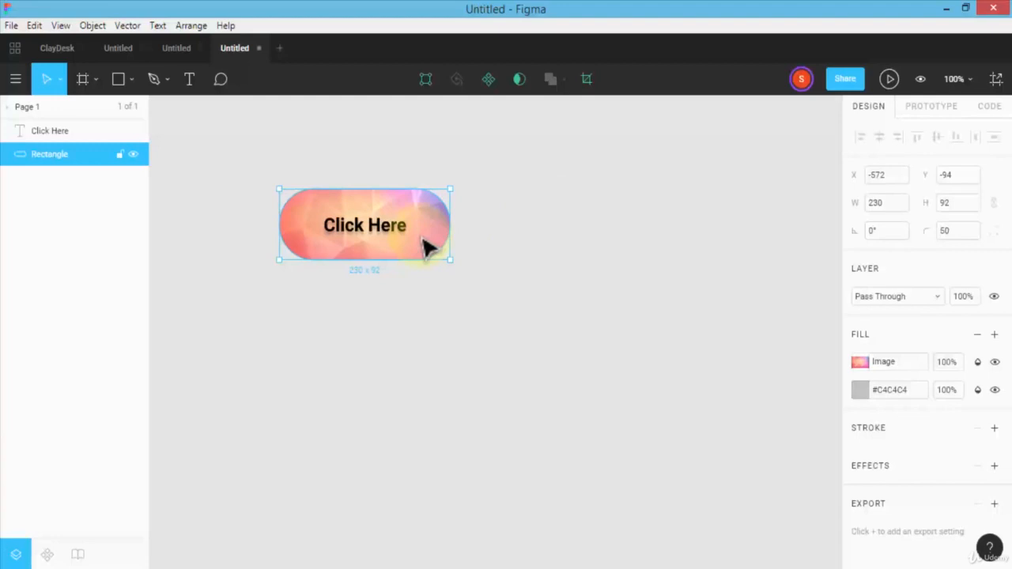
{"action": "left_click", "coordinate": [273, 170]}
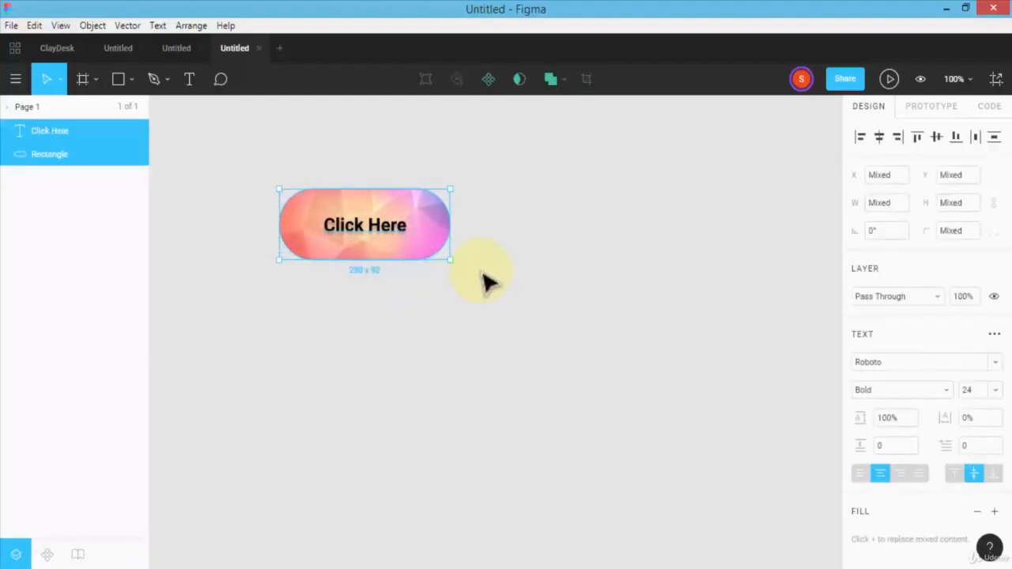
{"action": "right_click", "coordinate": [365, 225]}
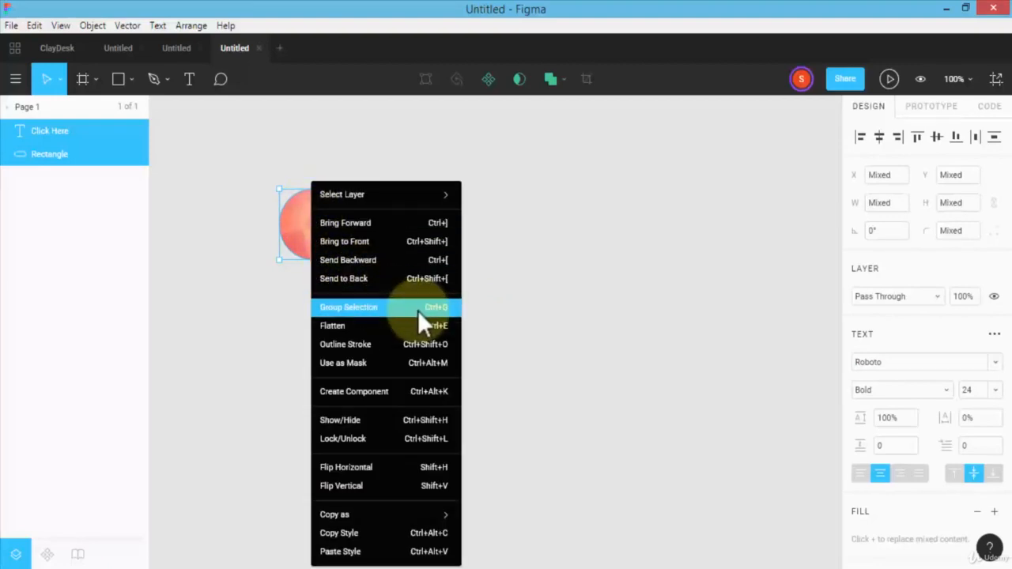
{"action": "mouse_move", "coordinate": [441, 326]}
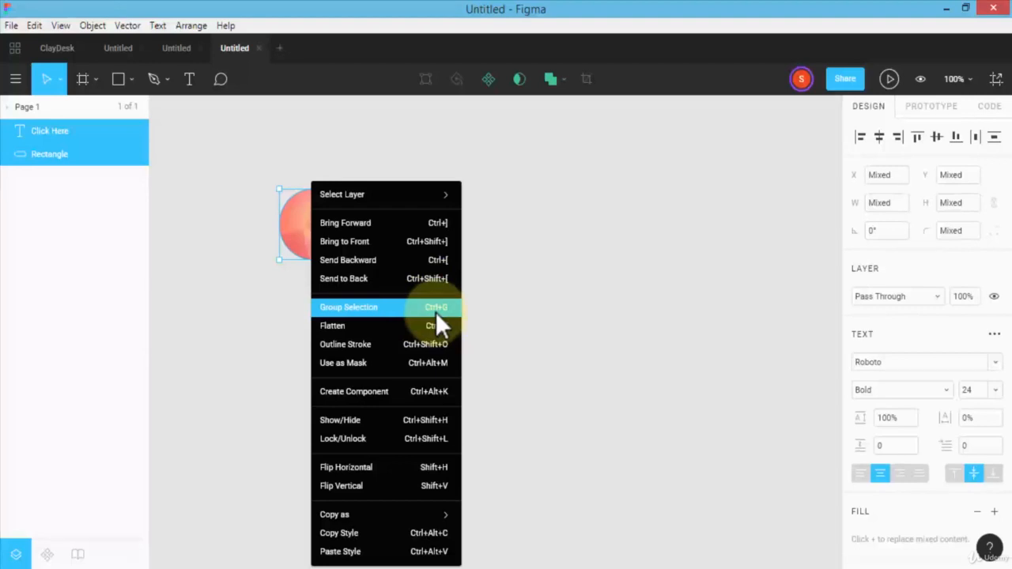
{"action": "left_click", "coordinate": [348, 307]}
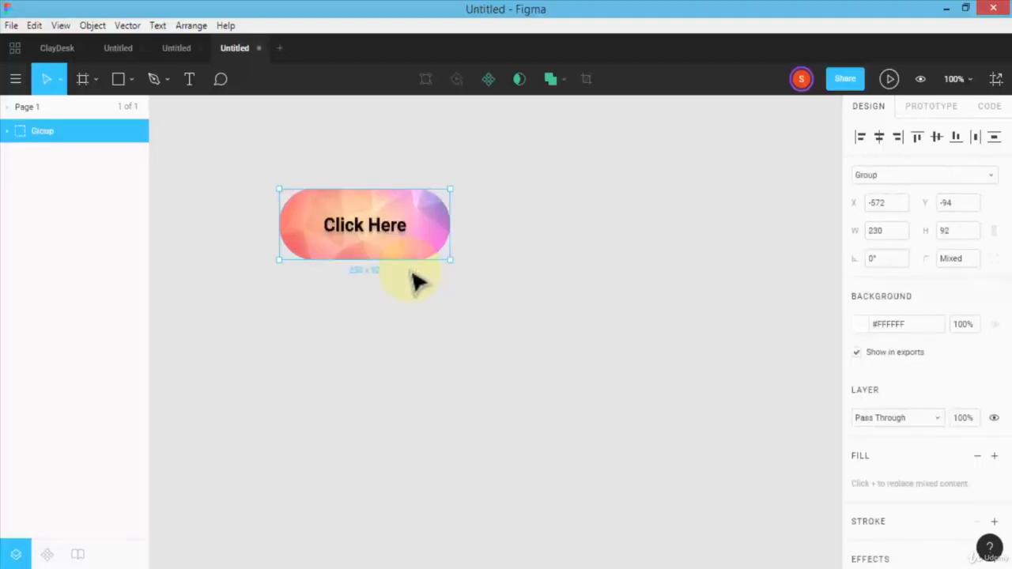
Rename the group to Button-Group and expand it to show the label and Rectangle layers
{"action": "double_click", "coordinate": [42, 131]}
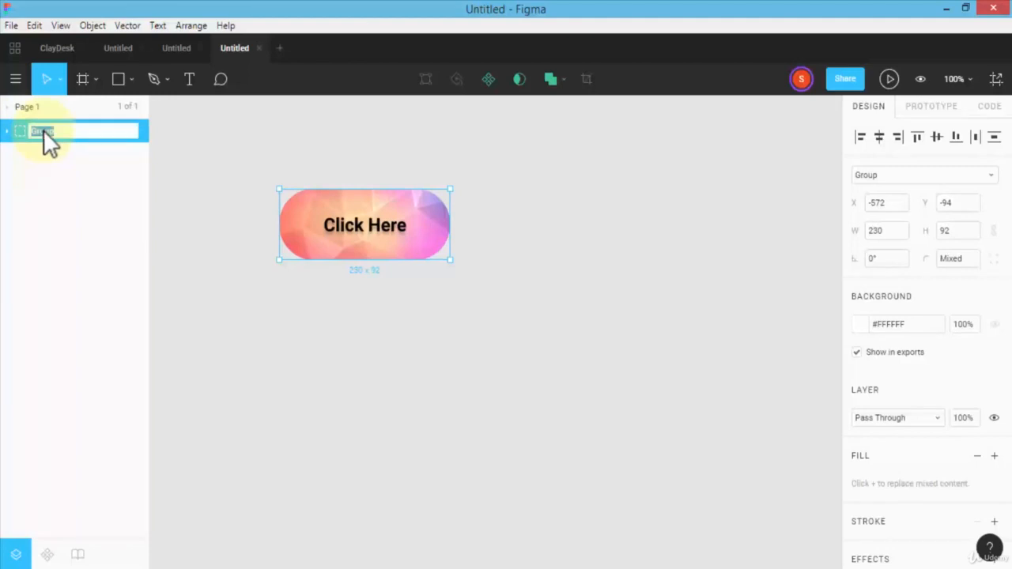
{"action": "type", "text": "Button-"}
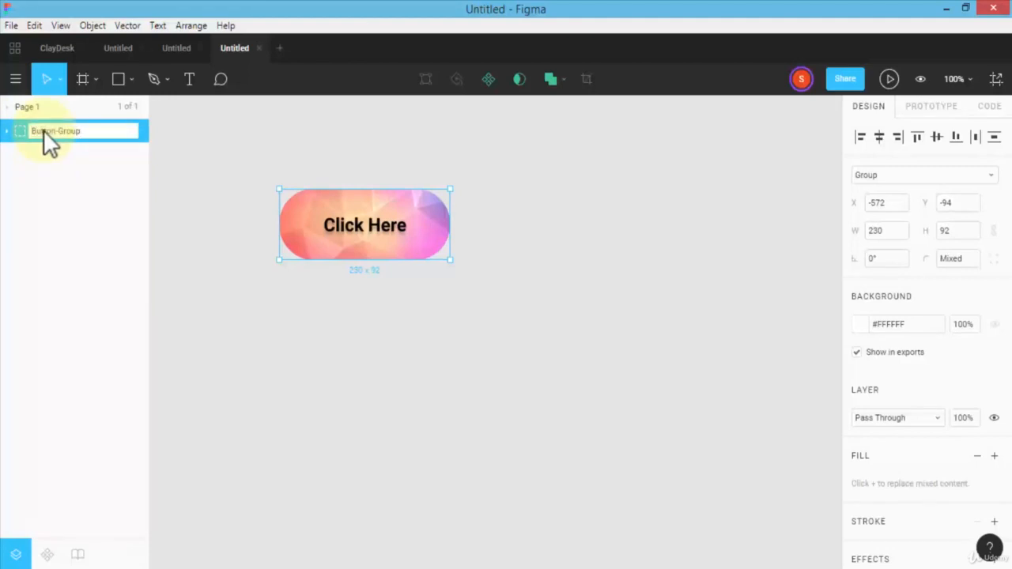
{"action": "mouse_move", "coordinate": [71, 150]}
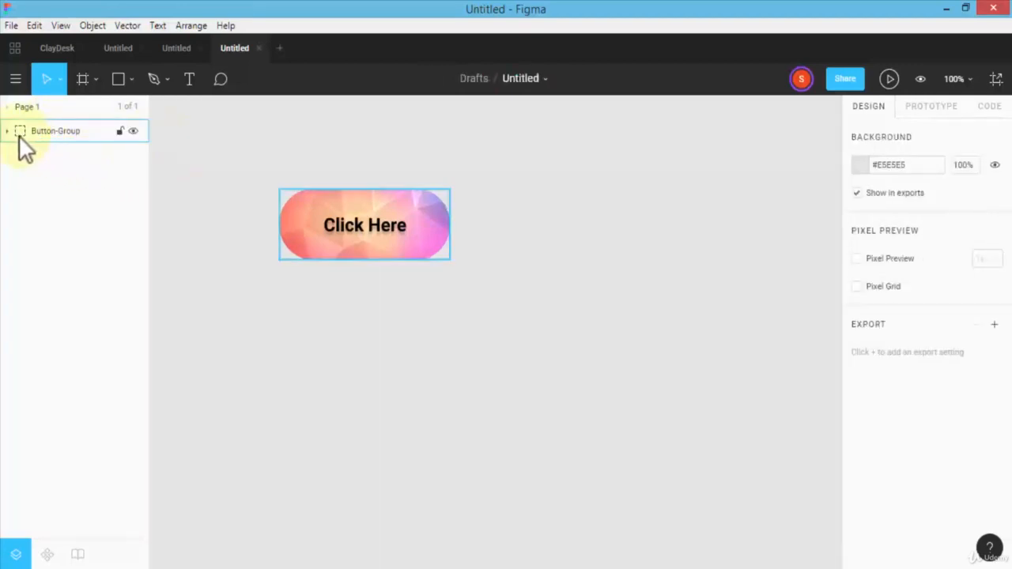
{"action": "left_click", "coordinate": [7, 131]}
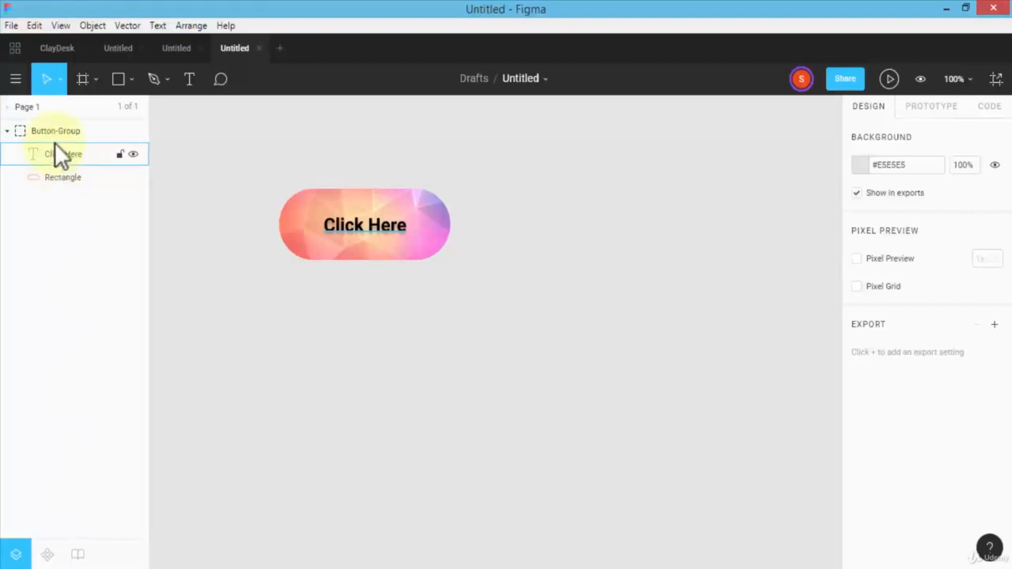
{"action": "left_click", "coordinate": [64, 177]}
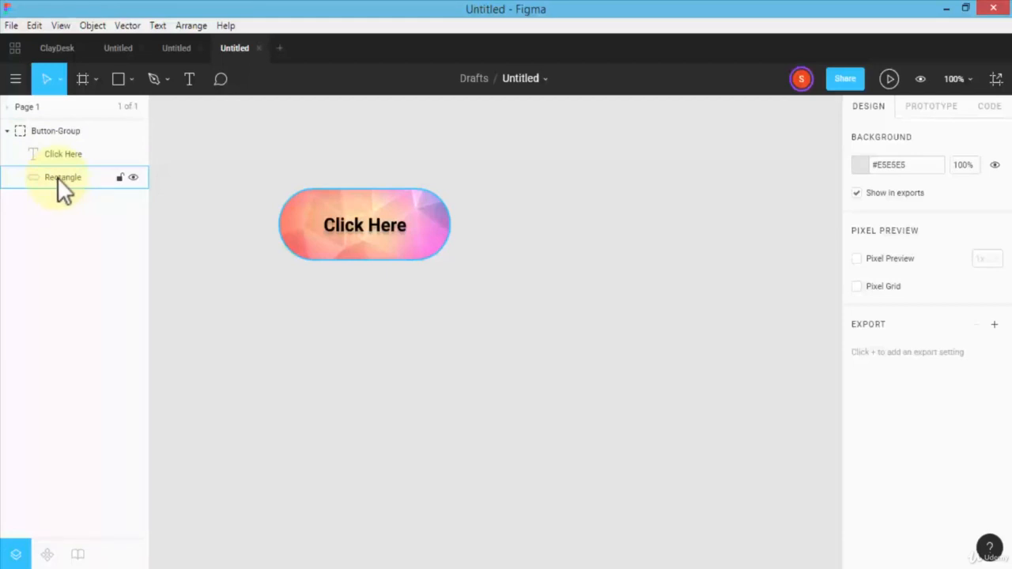
{"action": "left_click", "coordinate": [63, 154]}
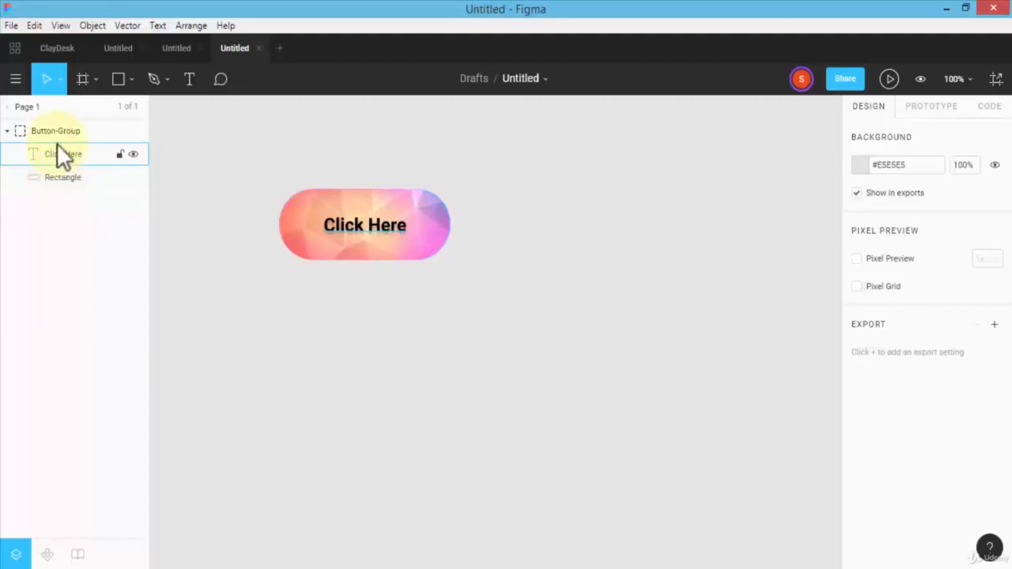
{"action": "left_click", "coordinate": [55, 131]}
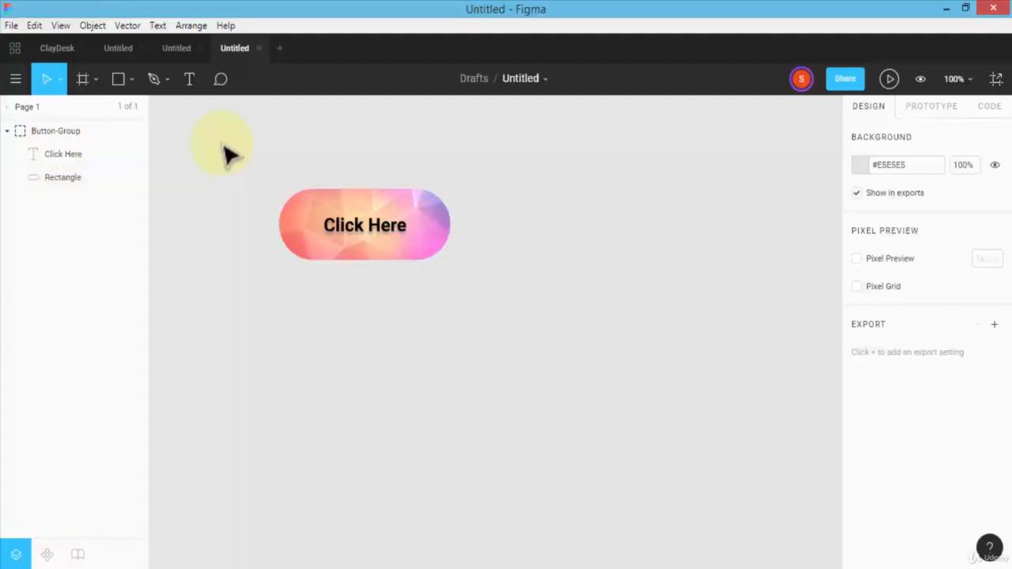
{"action": "mouse_move", "coordinate": [153, 78]}
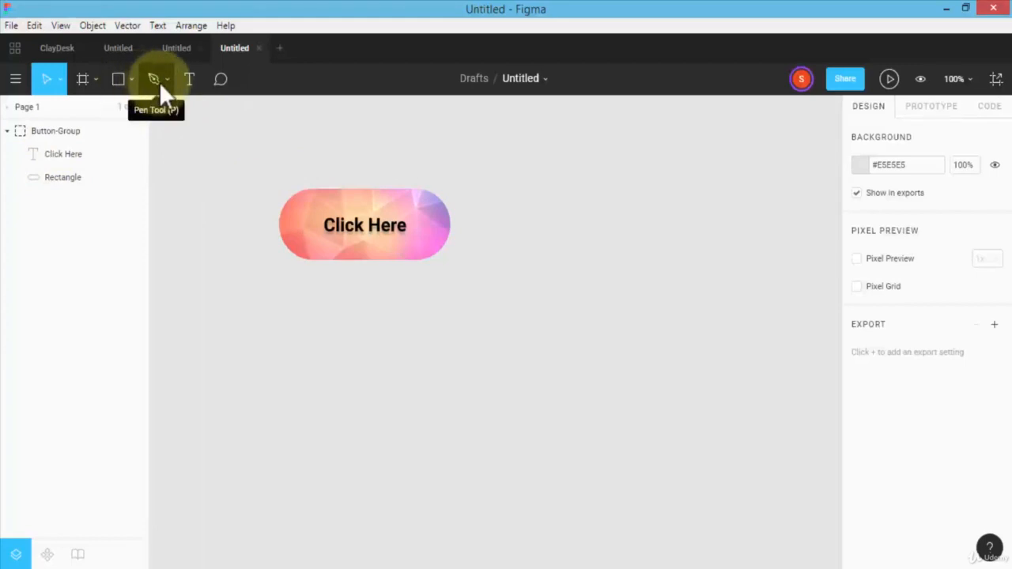
{"action": "left_click", "coordinate": [132, 78]}
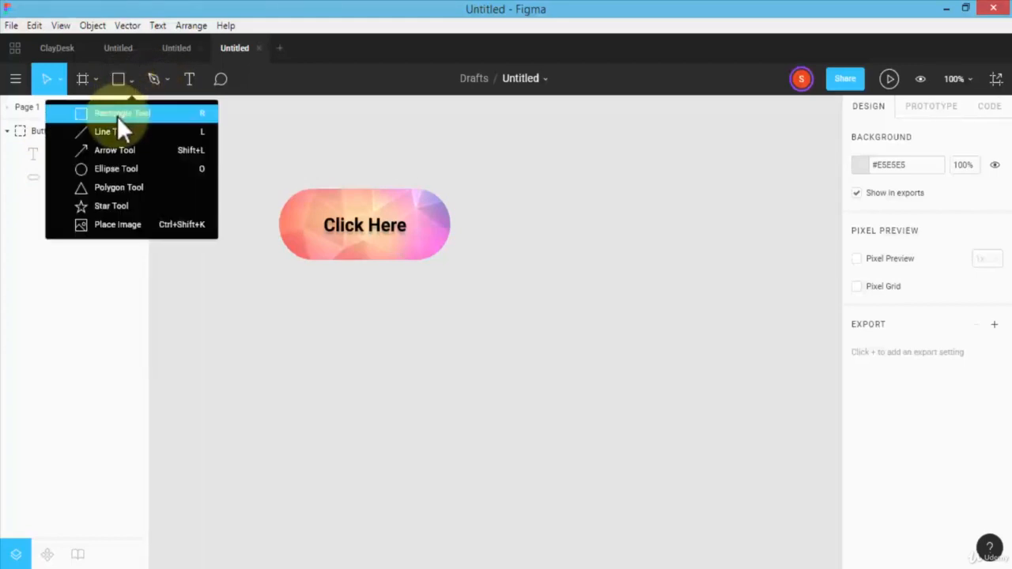
{"action": "mouse_move", "coordinate": [111, 206]}
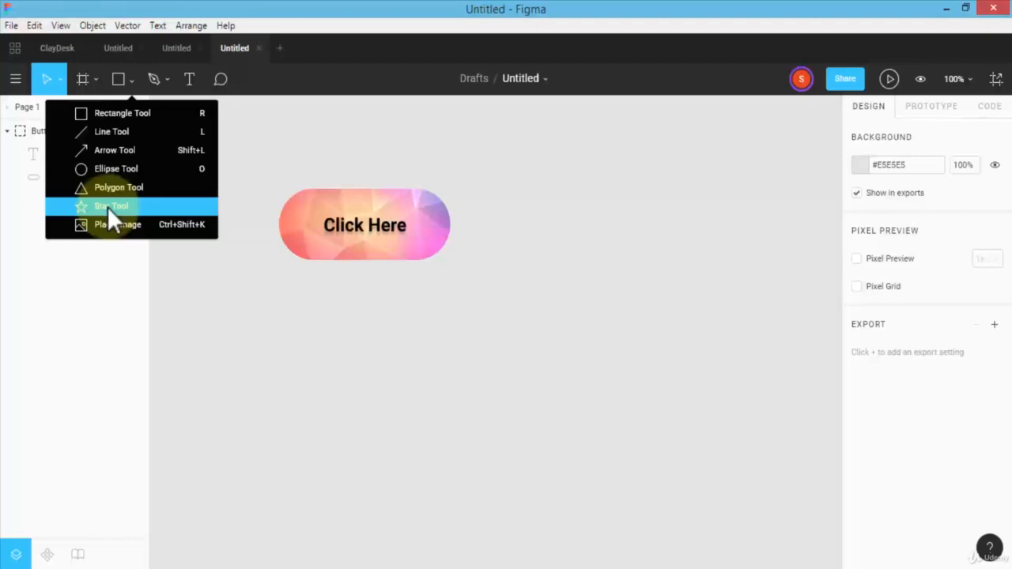
{"action": "mouse_move", "coordinate": [115, 150]}
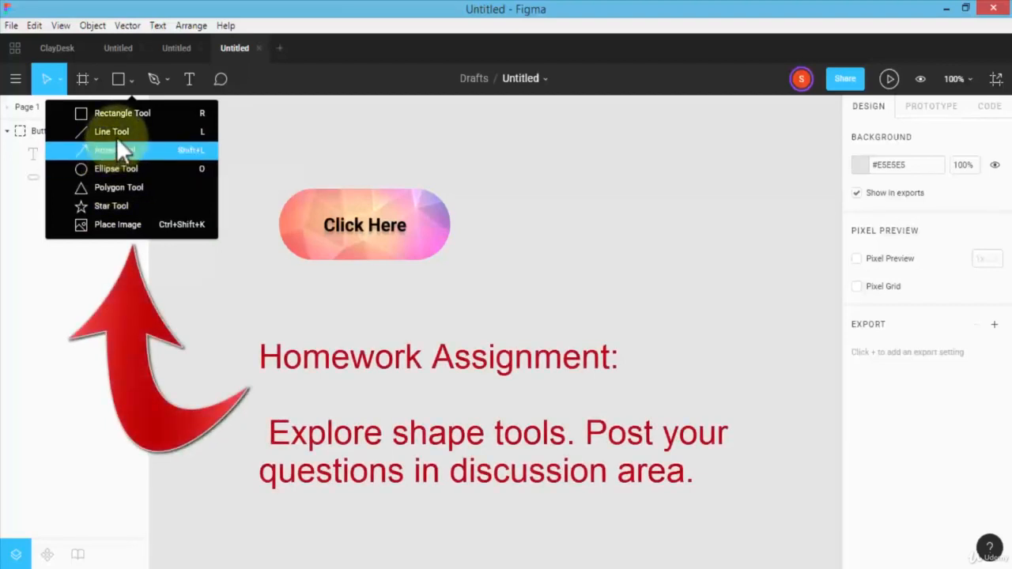
{"action": "mouse_move", "coordinate": [131, 197]}
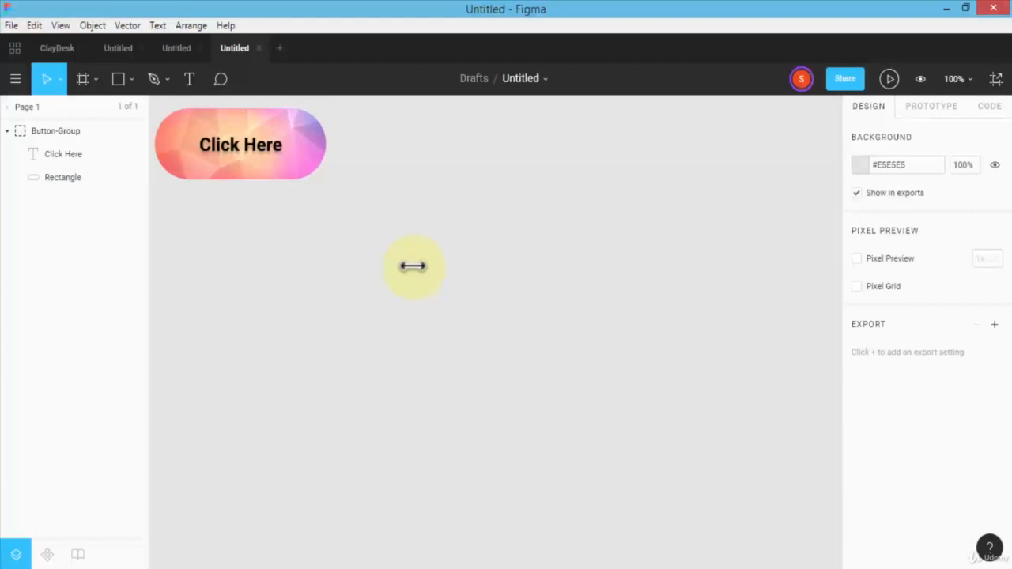
{"action": "mouse_move", "coordinate": [412, 257]}
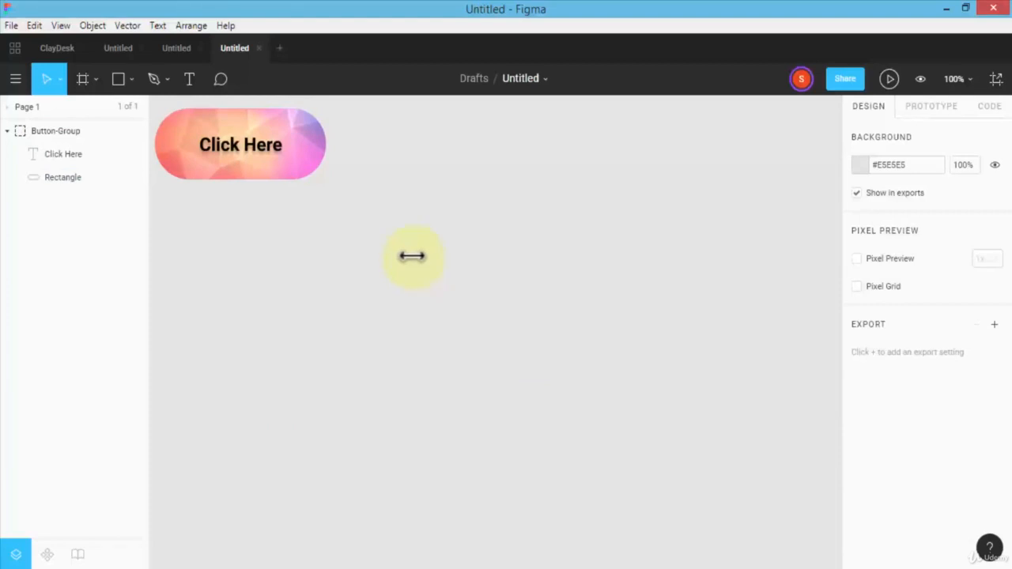
With the Pen Tool, join the two offset squares' corners with diagonal edges to form a cube
{"action": "left_click", "coordinate": [153, 78]}
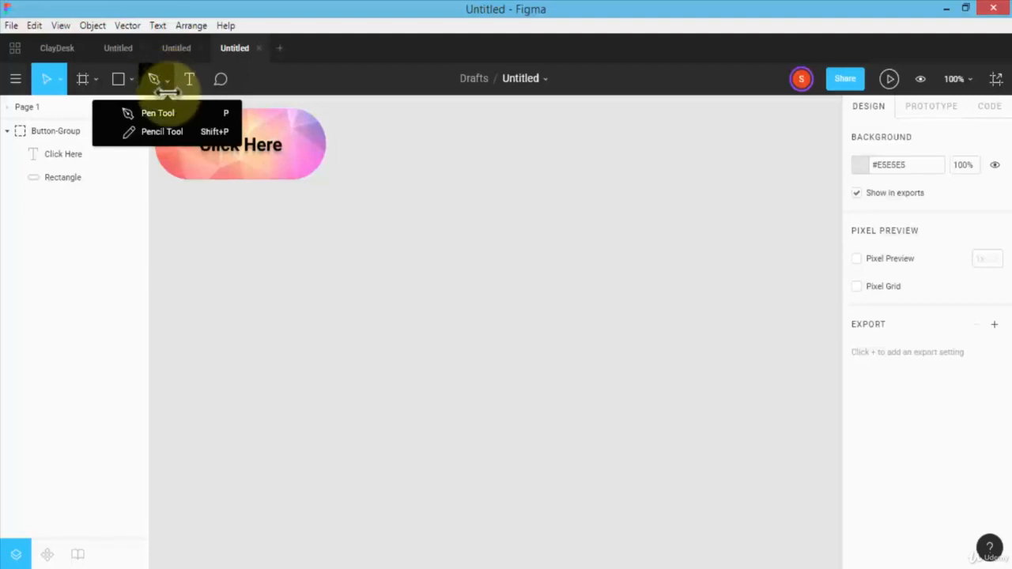
{"action": "mouse_move", "coordinate": [157, 112]}
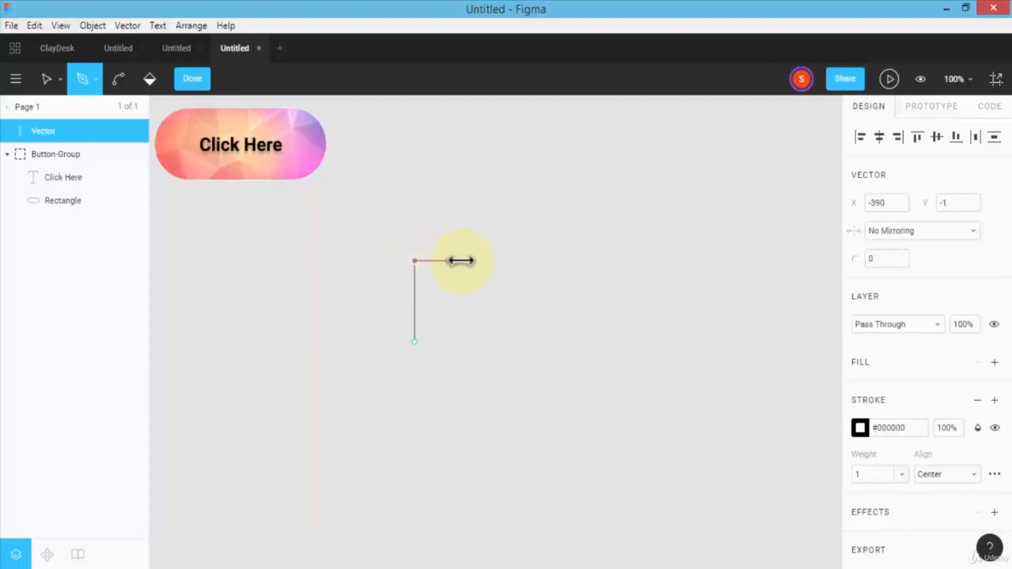
{"action": "mouse_move", "coordinate": [488, 261]}
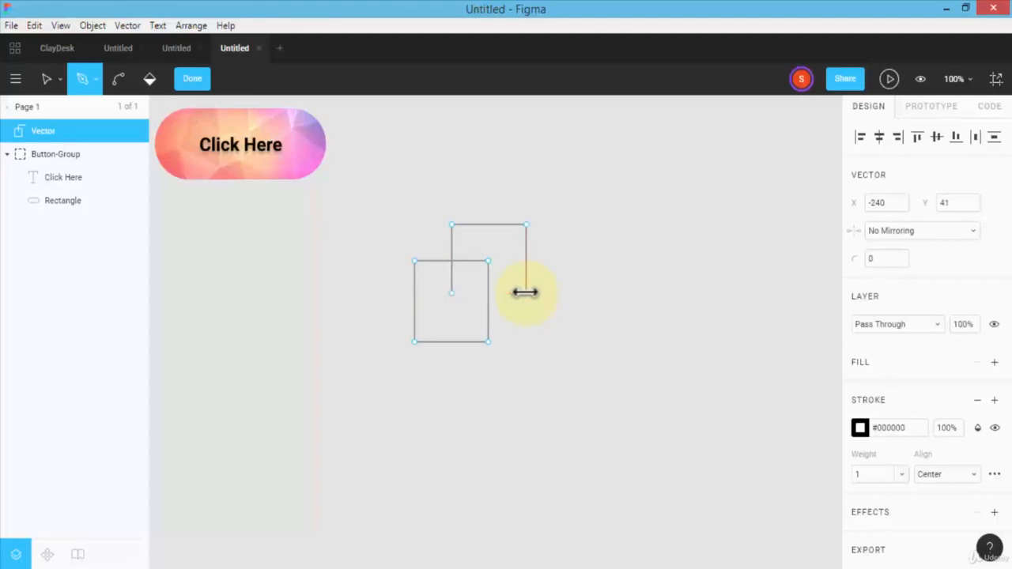
{"action": "left_click_drag", "start_coordinate": [525, 292], "coordinate": [403, 255]}
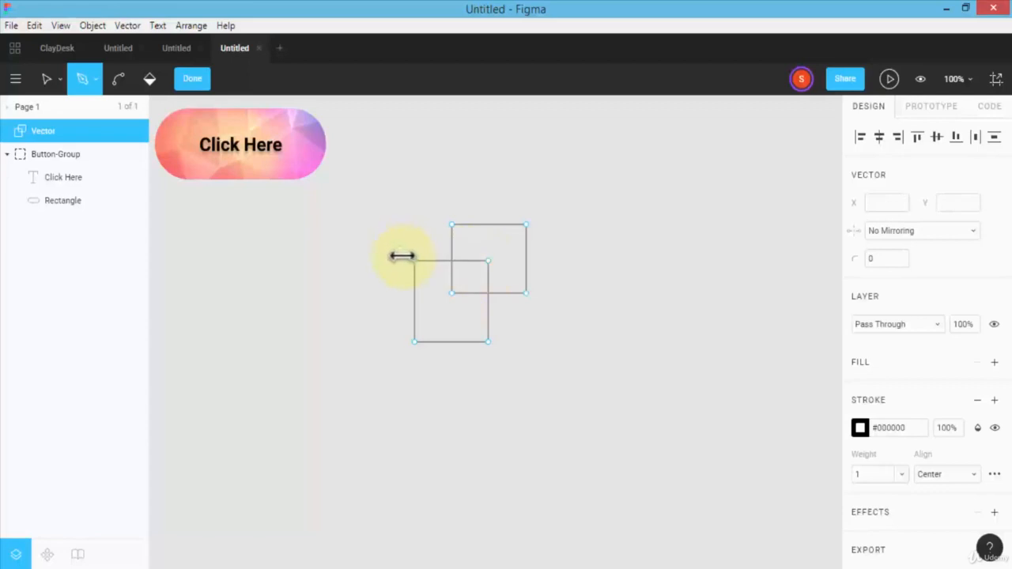
{"action": "left_click_drag", "start_coordinate": [403, 254], "coordinate": [451, 224]}
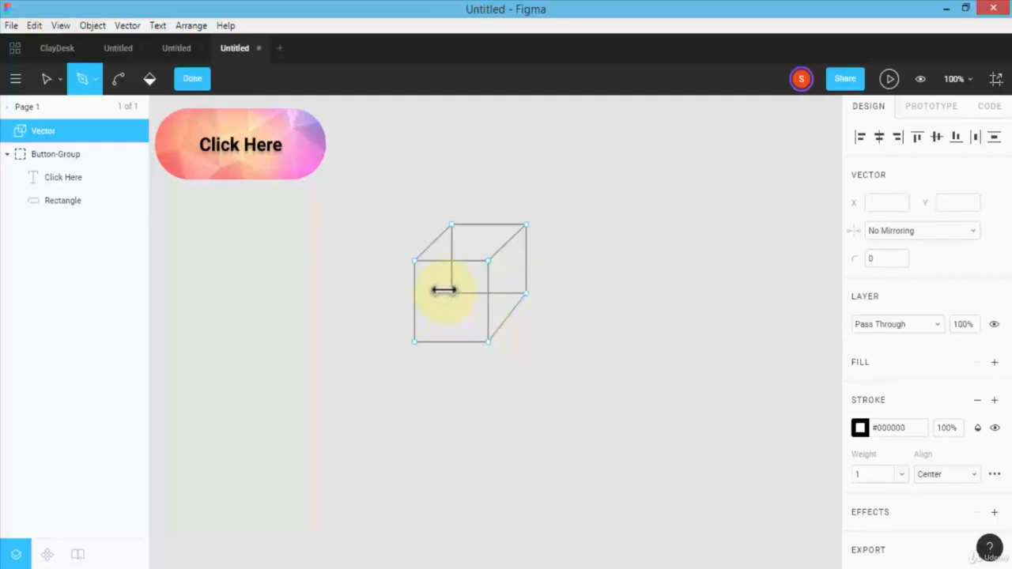
{"action": "left_click_drag", "start_coordinate": [451, 293], "coordinate": [416, 336]}
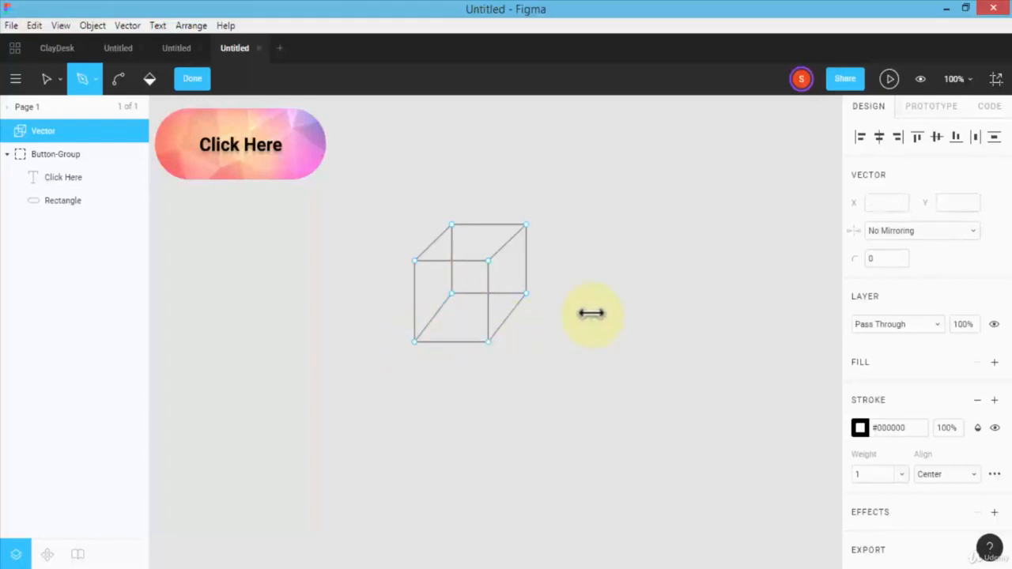
{"action": "mouse_move", "coordinate": [260, 111]}
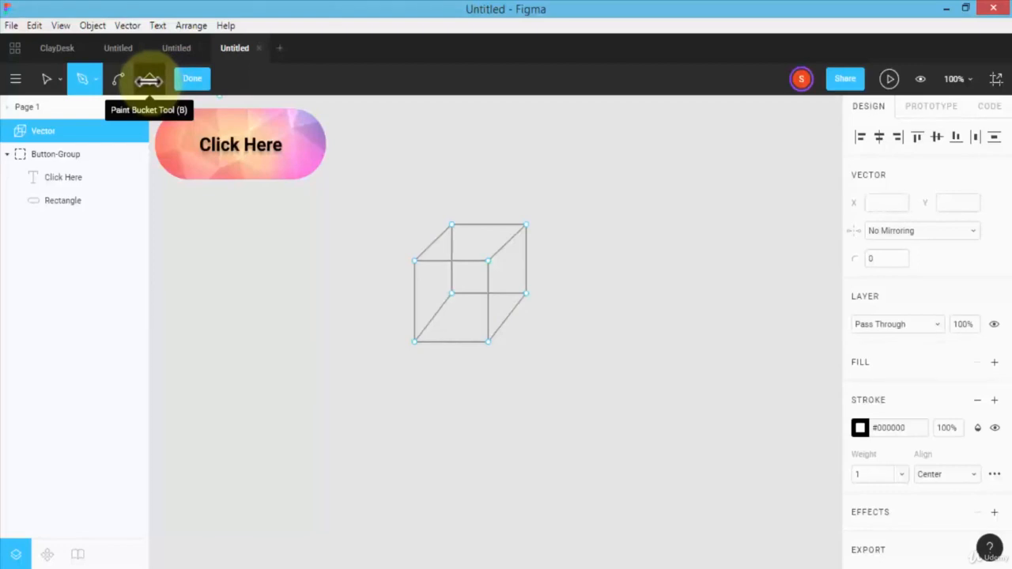
Paint-bucket the box faces and eyedrop a salmon #FF9A7C fill from the button
{"action": "left_click", "coordinate": [451, 289]}
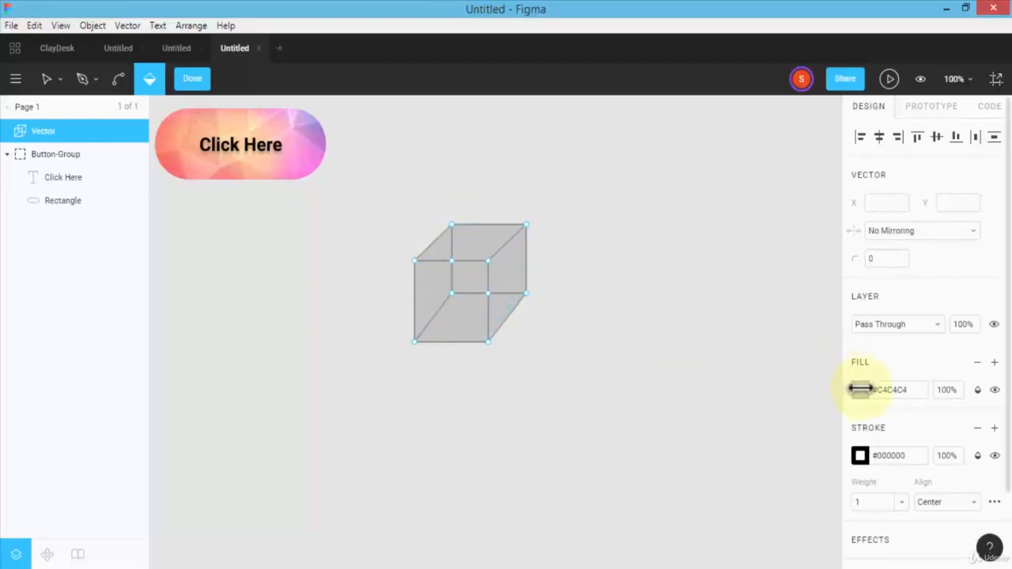
{"action": "left_click", "coordinate": [861, 389]}
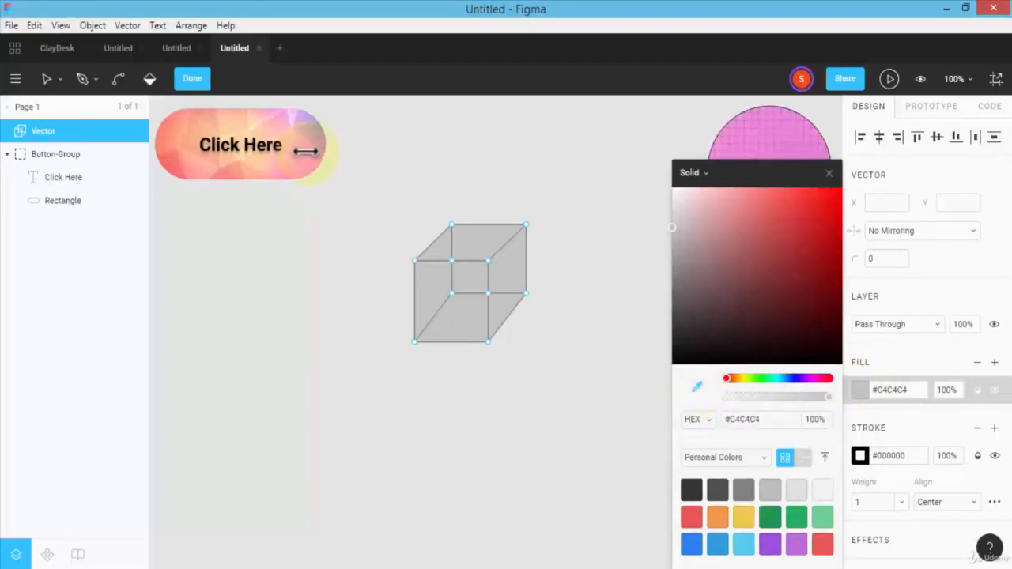
{"action": "left_click", "coordinate": [749, 190]}
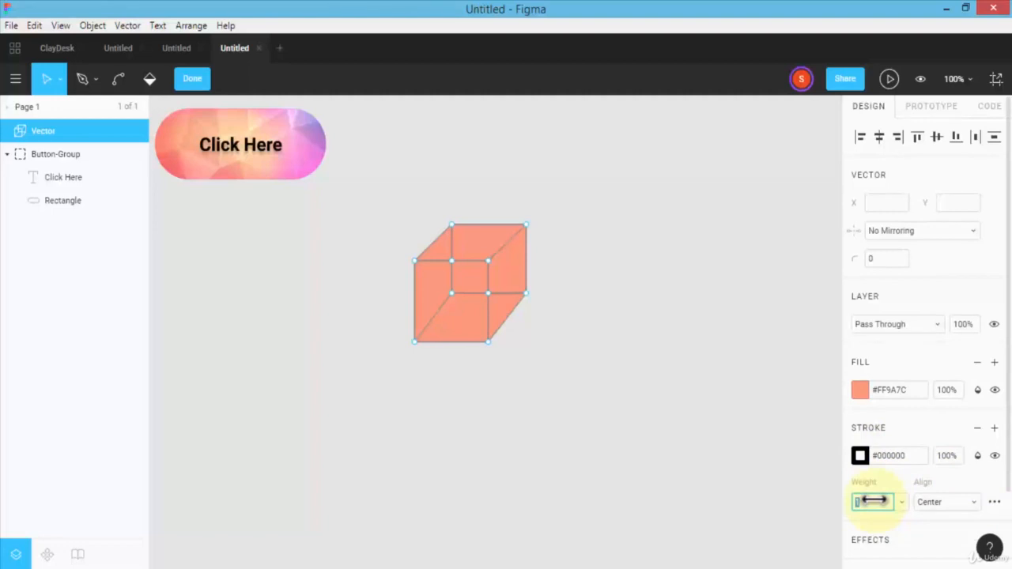
Set the box strokes to weight 5 aligned Inside, then nudge a bottom corner back into place
{"action": "type", "text": "5"}
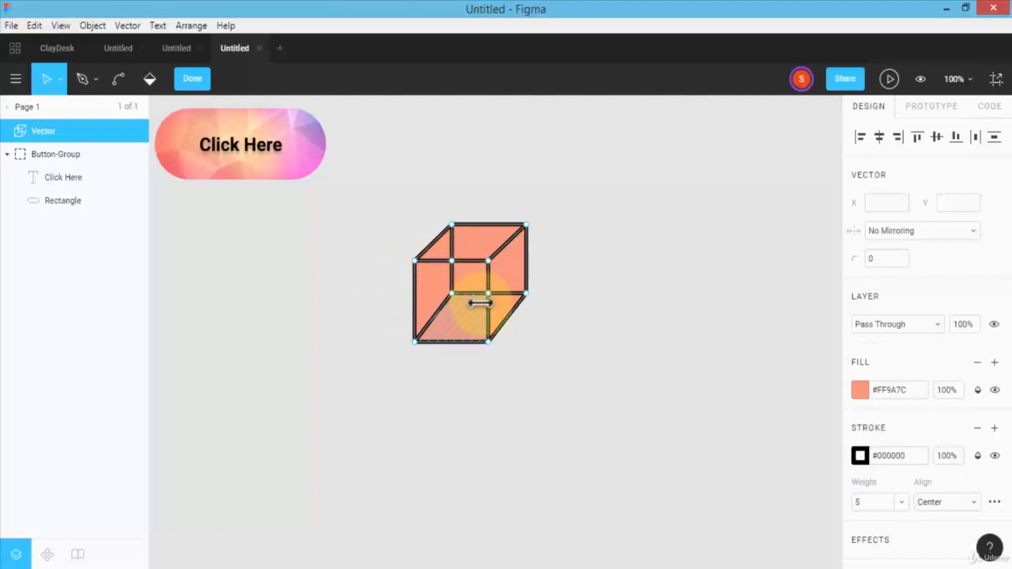
{"action": "left_click", "coordinate": [946, 502]}
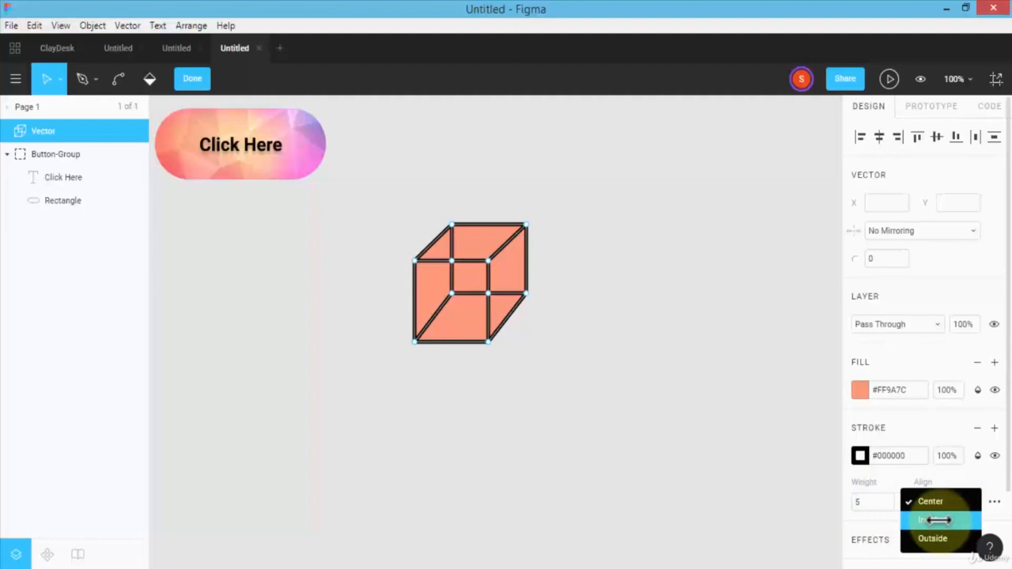
{"action": "left_click", "coordinate": [932, 519]}
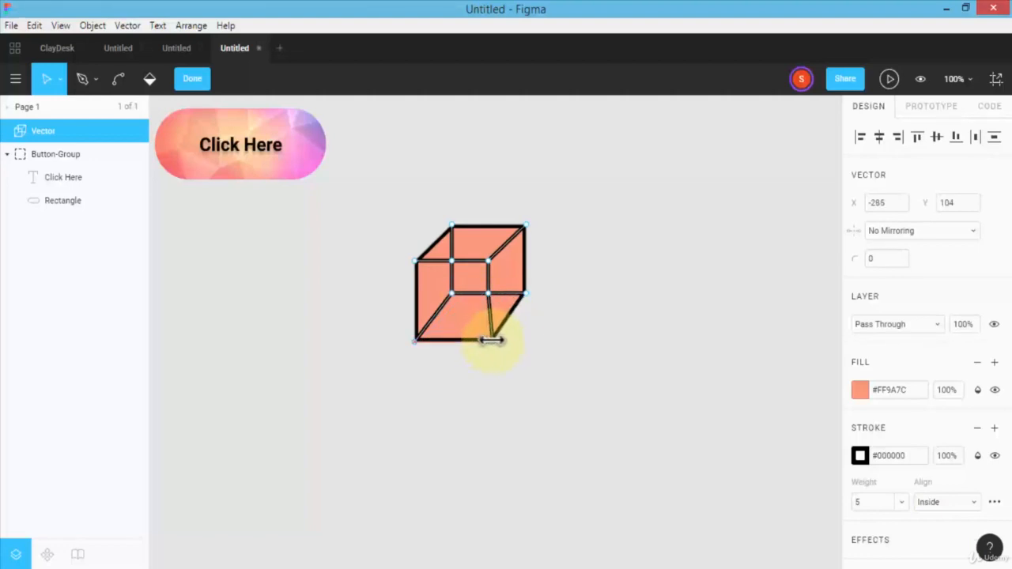
{"action": "left_click_drag", "start_coordinate": [488, 340], "coordinate": [439, 423]}
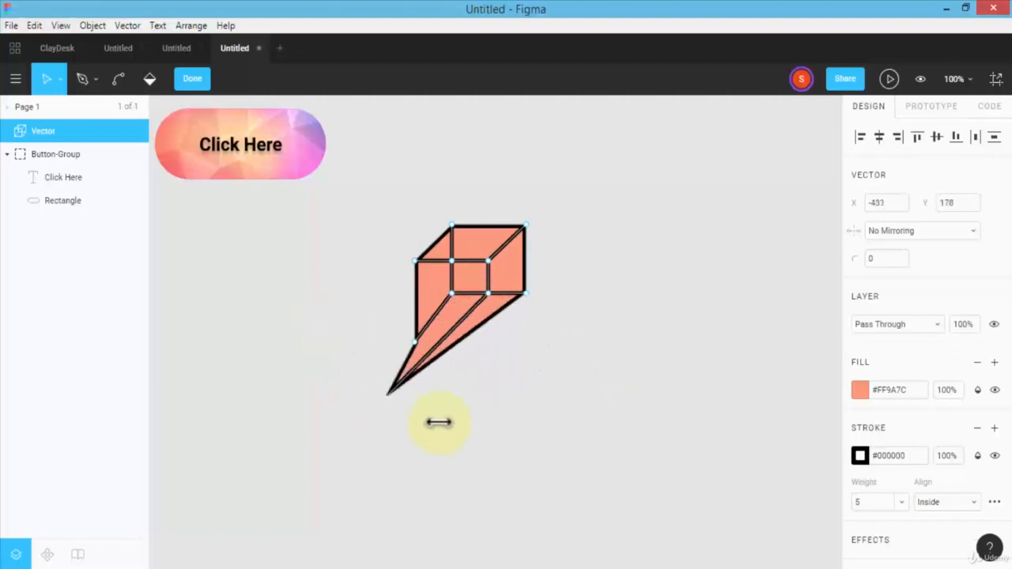
{"action": "left_click_drag", "start_coordinate": [438, 423], "coordinate": [487, 342]}
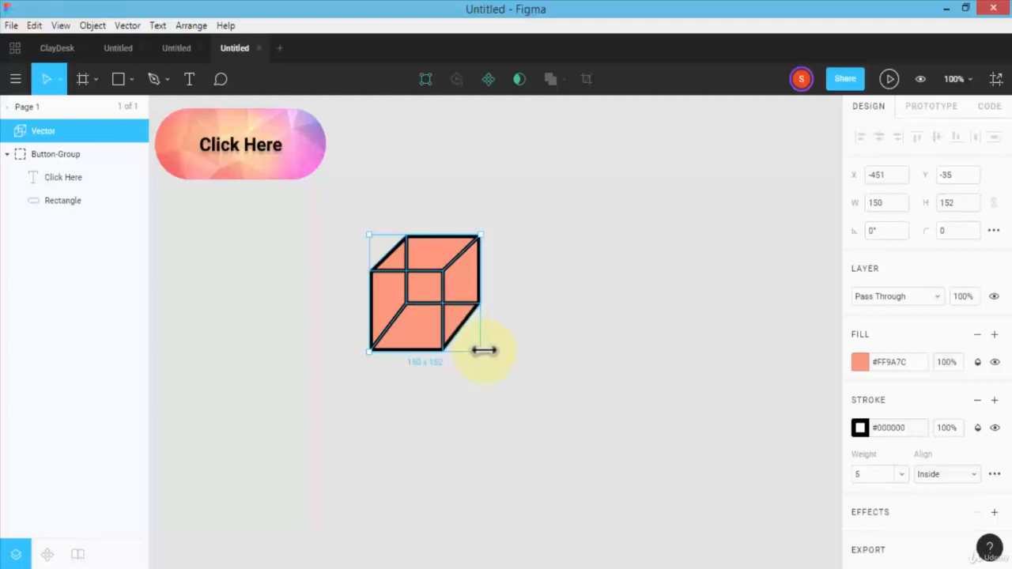
Scale the box up by its corner handle, settling at roughly three times its size
{"action": "left_click_drag", "start_coordinate": [482, 352], "coordinate": [708, 514]}
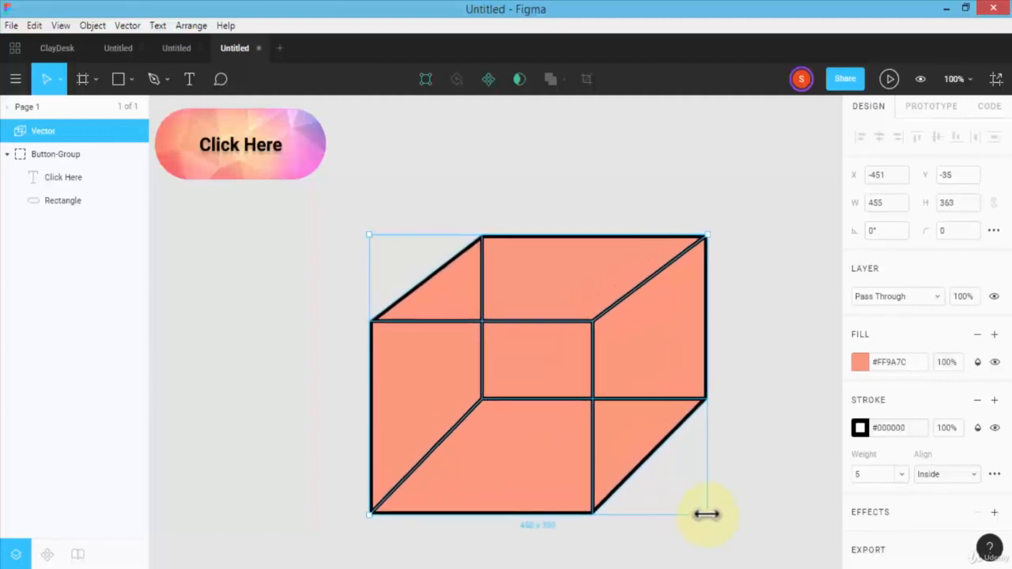
{"action": "left_click_drag", "start_coordinate": [708, 514], "coordinate": [707, 562]}
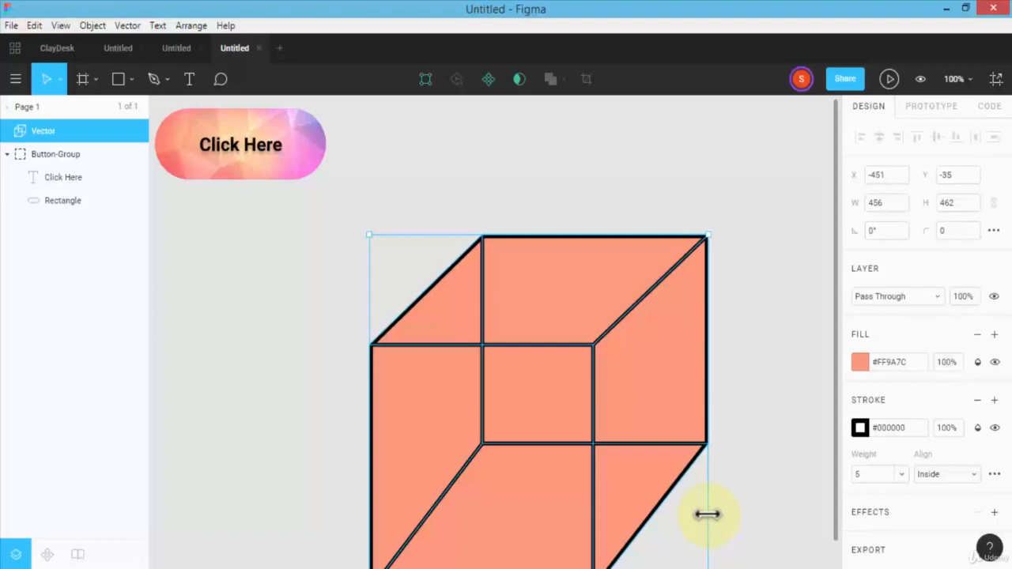
{"action": "left_click_drag", "start_coordinate": [708, 514], "coordinate": [708, 514]}
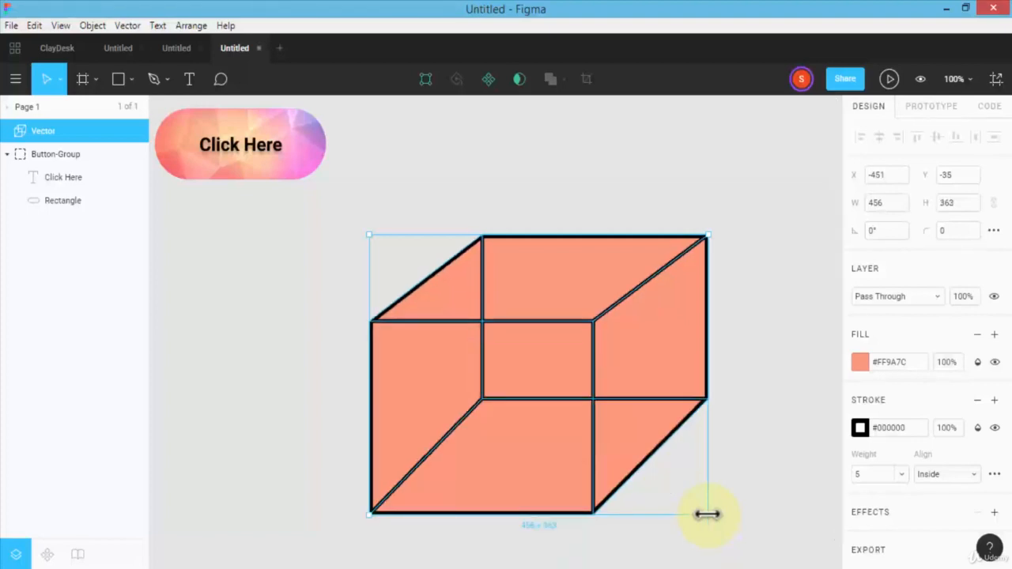
{"action": "left_click_drag", "start_coordinate": [708, 514], "coordinate": [514, 455]}
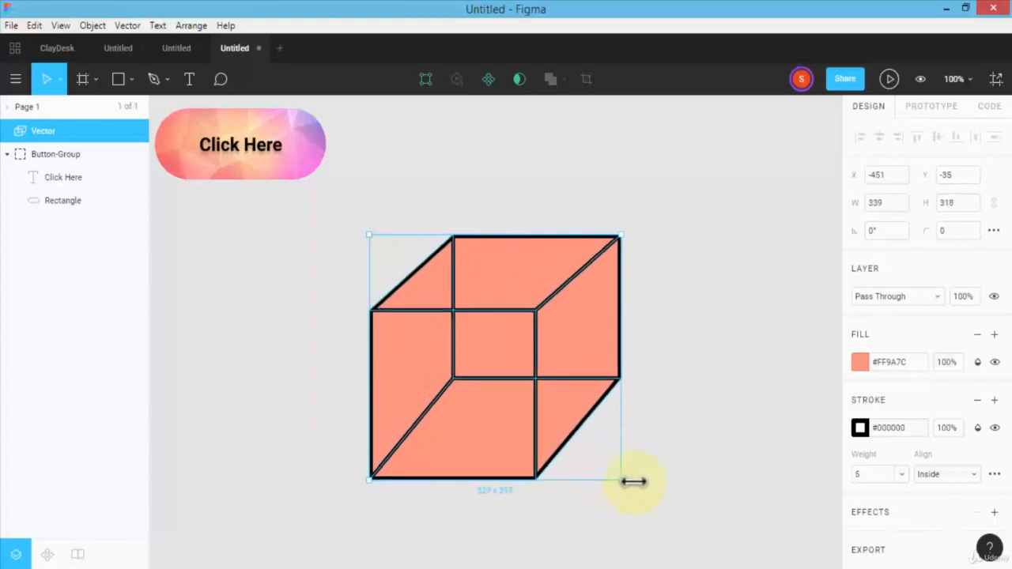
{"action": "left_click_drag", "start_coordinate": [635, 481], "coordinate": [688, 515]}
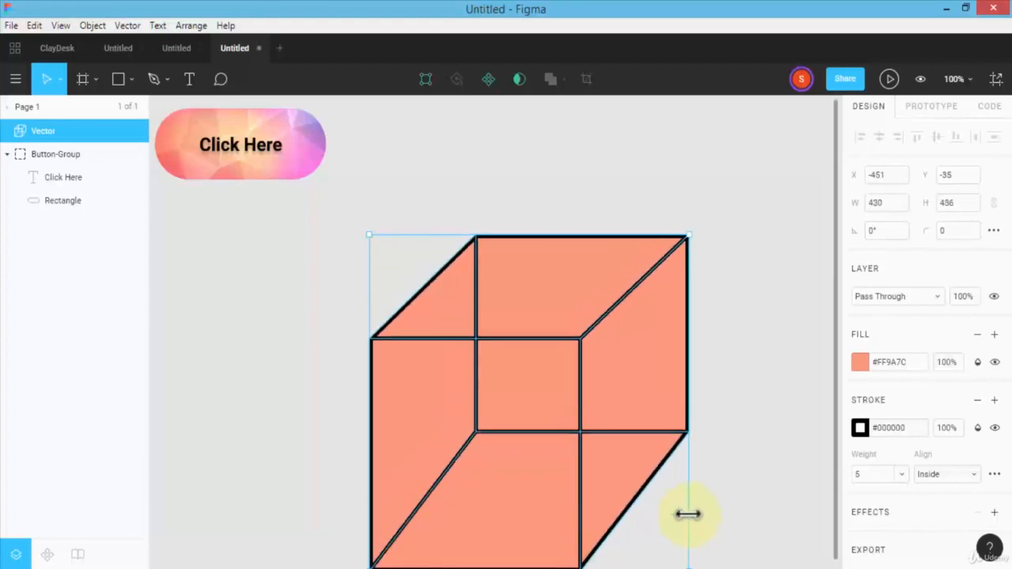
{"action": "left_click_drag", "start_coordinate": [688, 514], "coordinate": [455, 332]}
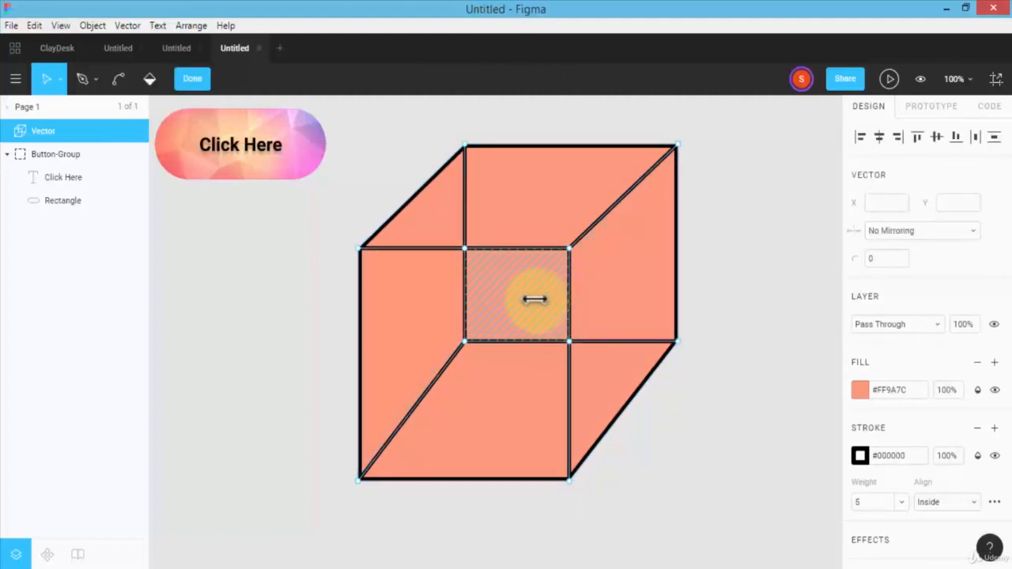
Fill the box's central face yellow (#F2C94C) and nudge an inner back-face corner out of place
{"action": "left_click", "coordinate": [860, 389]}
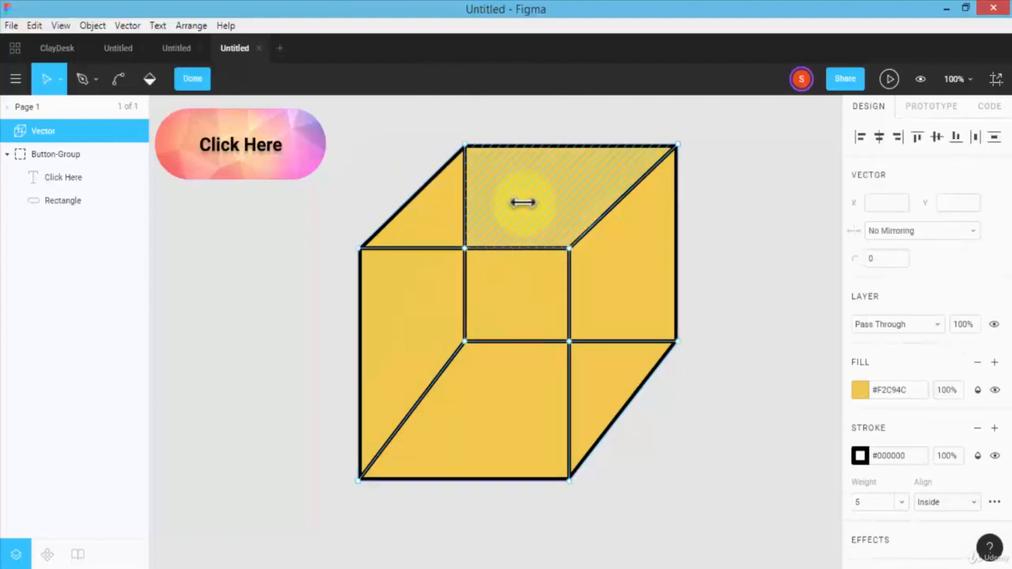
{"action": "left_click_drag", "start_coordinate": [522, 204], "coordinate": [550, 253]}
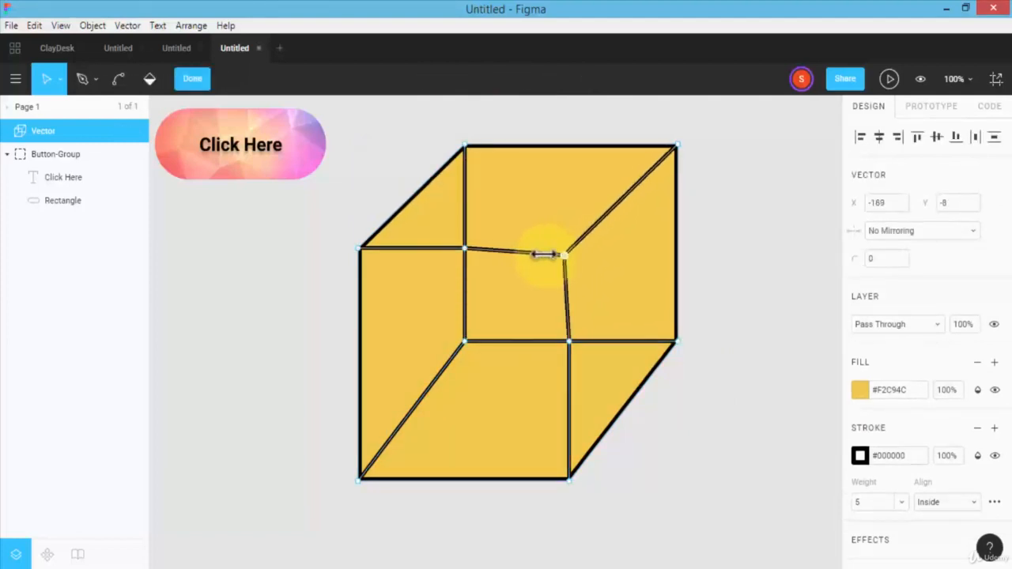